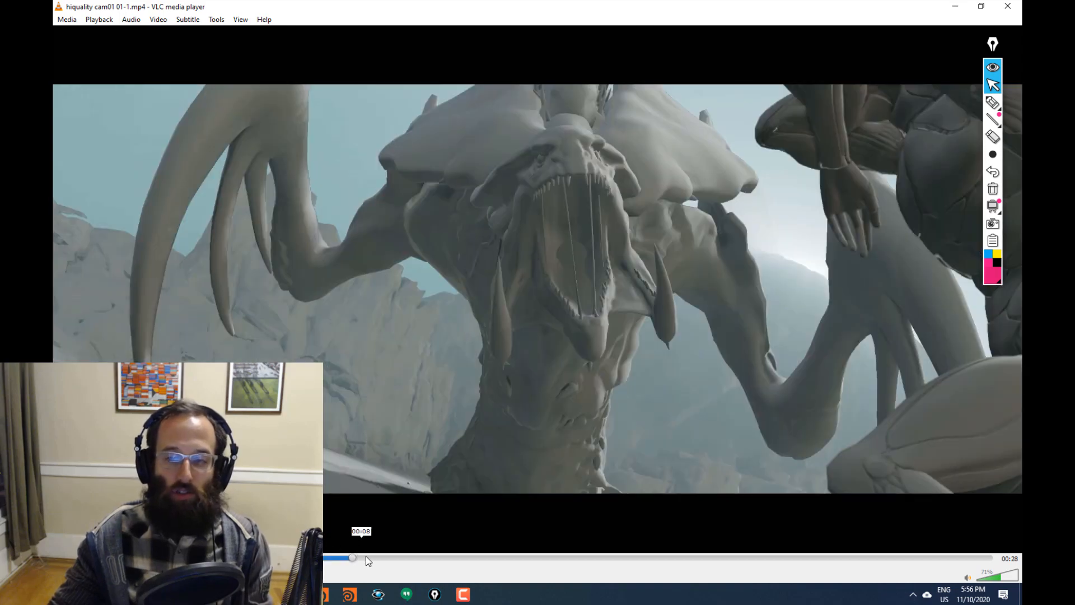
# Scrub from the 00:08 monster close-up past the 00:12 low-angle shot to the humanoid's lunge
pyautogui.moveTo(352, 558); pyautogui.dragTo(480, 557)
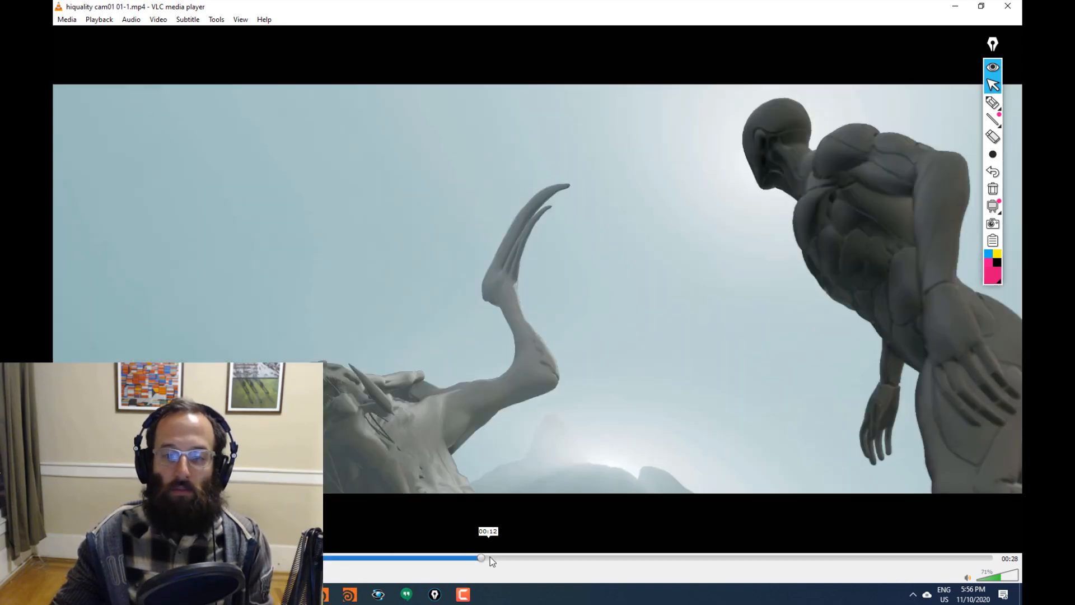
pyautogui.moveTo(479, 558); pyautogui.dragTo(525, 558)
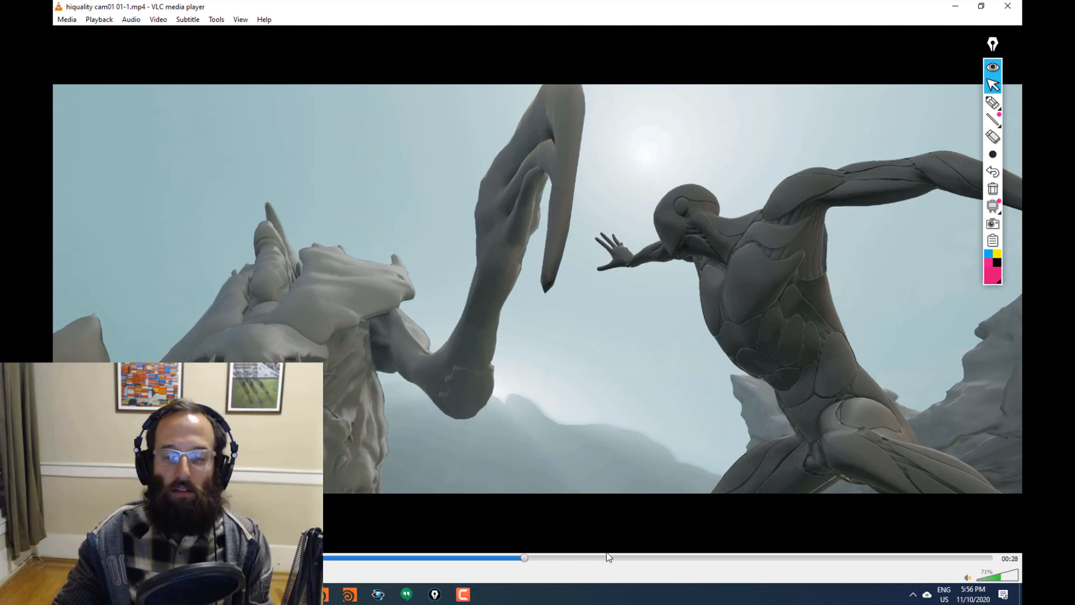
pyautogui.moveTo(524, 558); pyautogui.dragTo(782, 557)
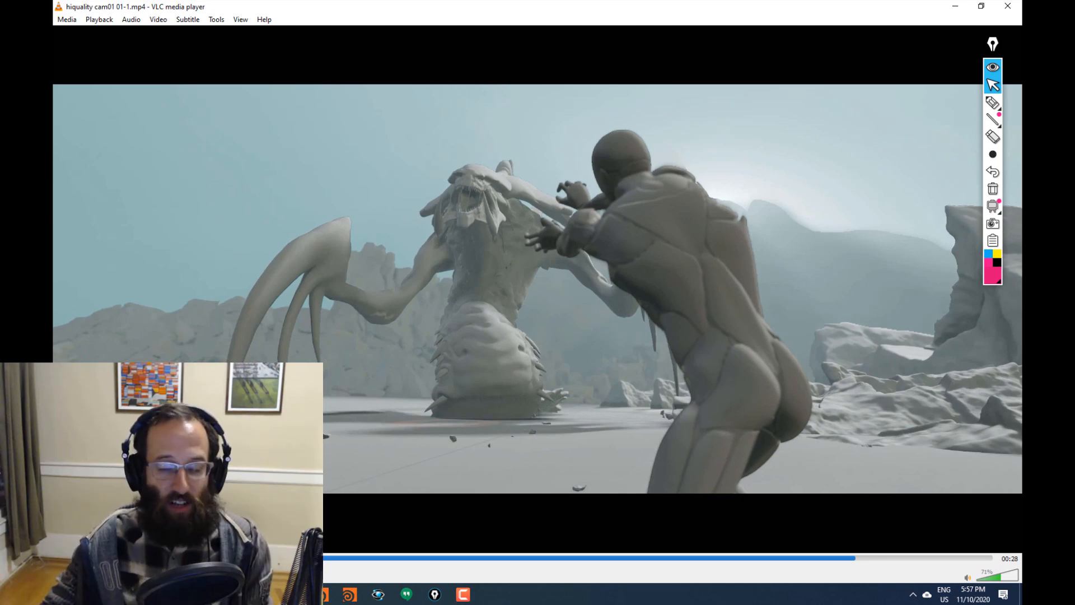
pyautogui.moveTo(383, 129)
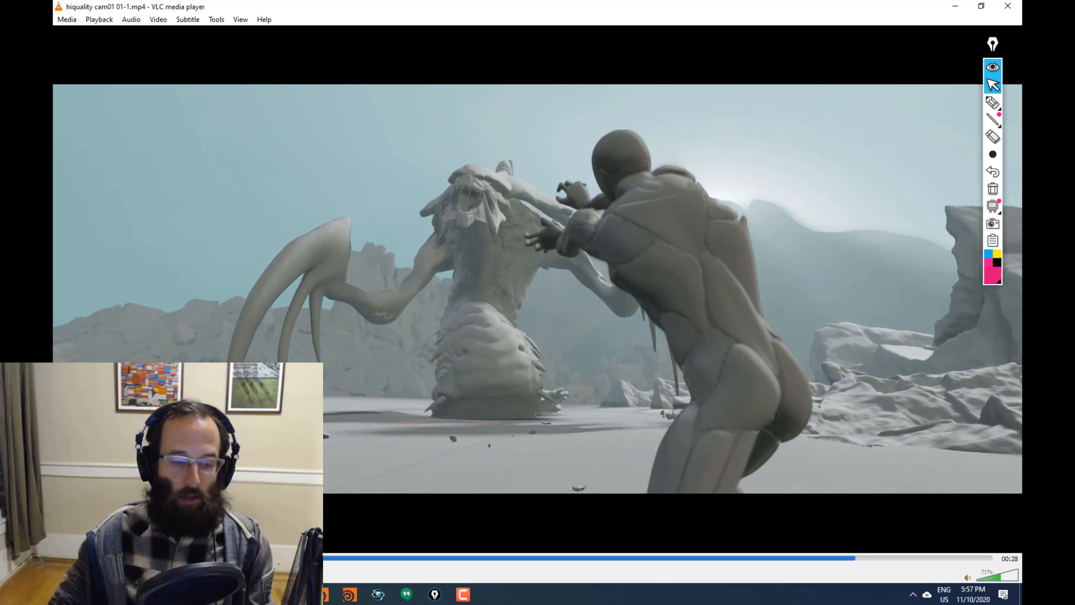
pyautogui.moveTo(552, 249)
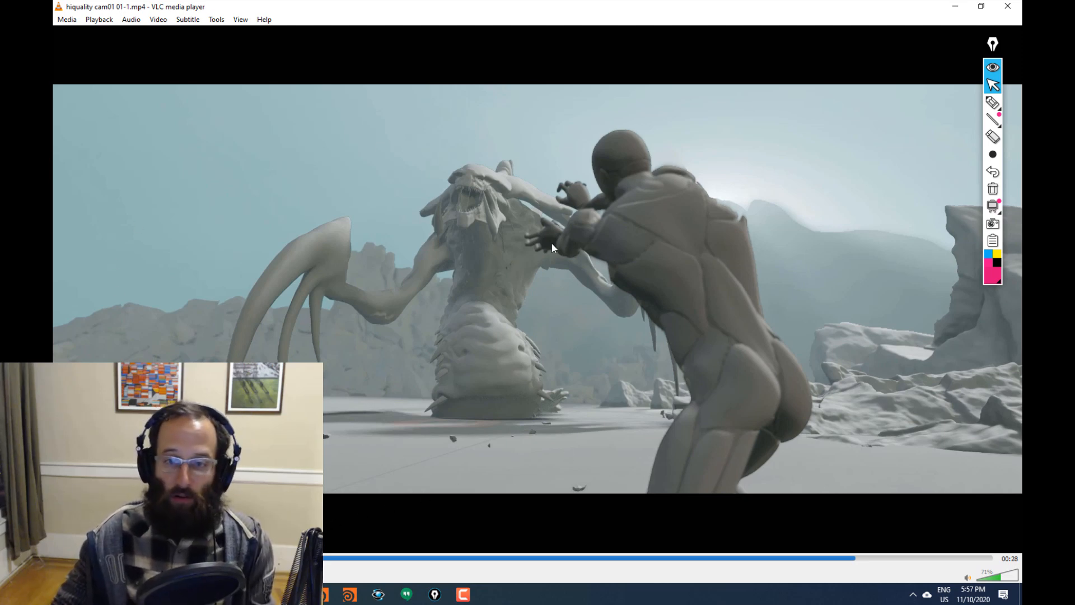
pyautogui.moveTo(715, 257)
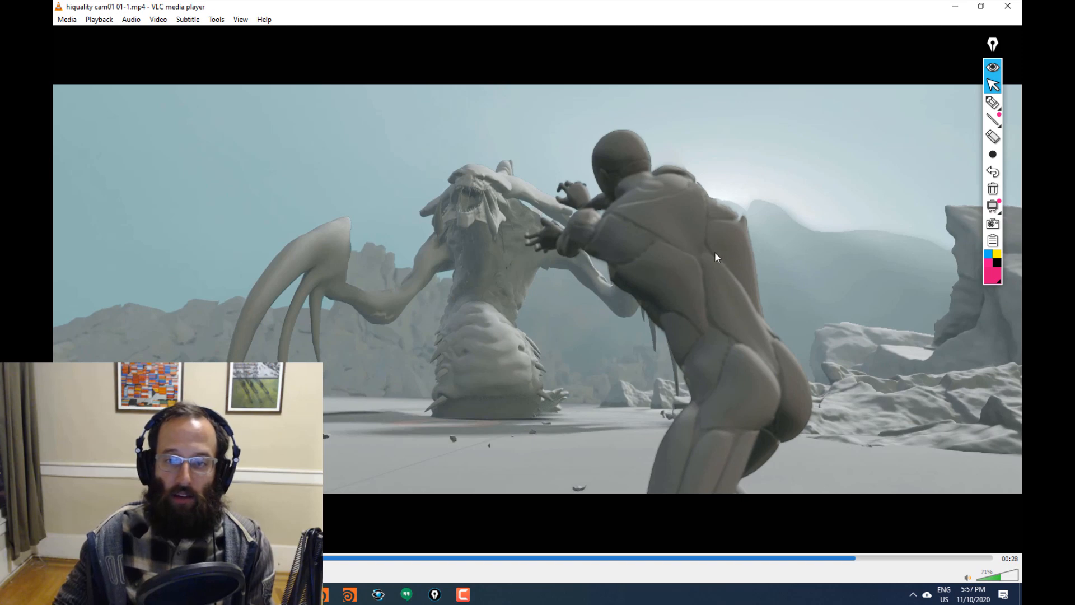
pyautogui.moveTo(708, 208)
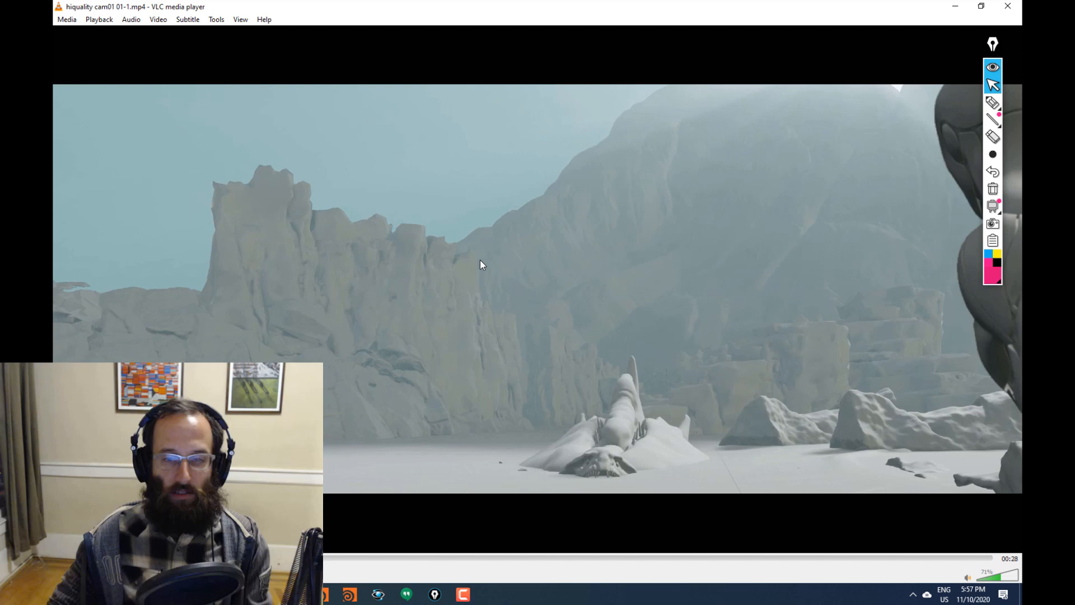
pyautogui.moveTo(693, 233)
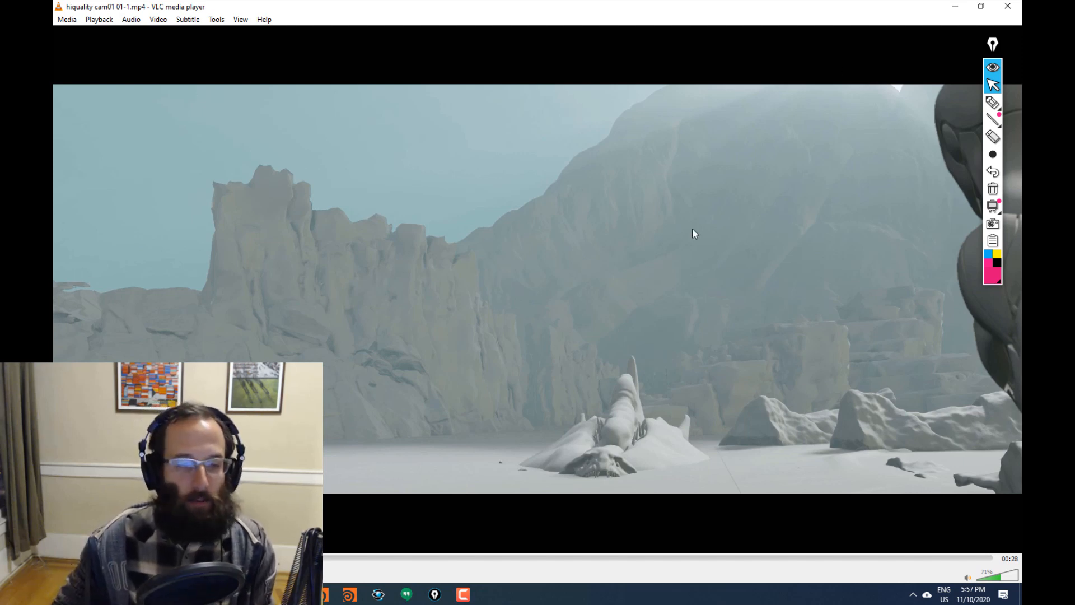
pyautogui.moveTo(329, 489)
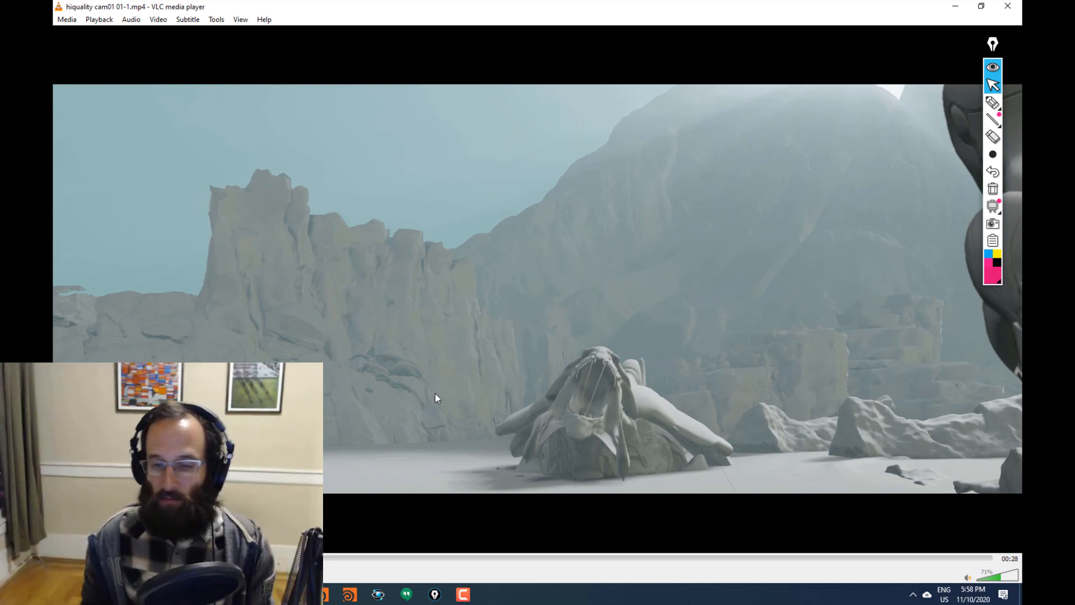
pyautogui.moveTo(404, 474)
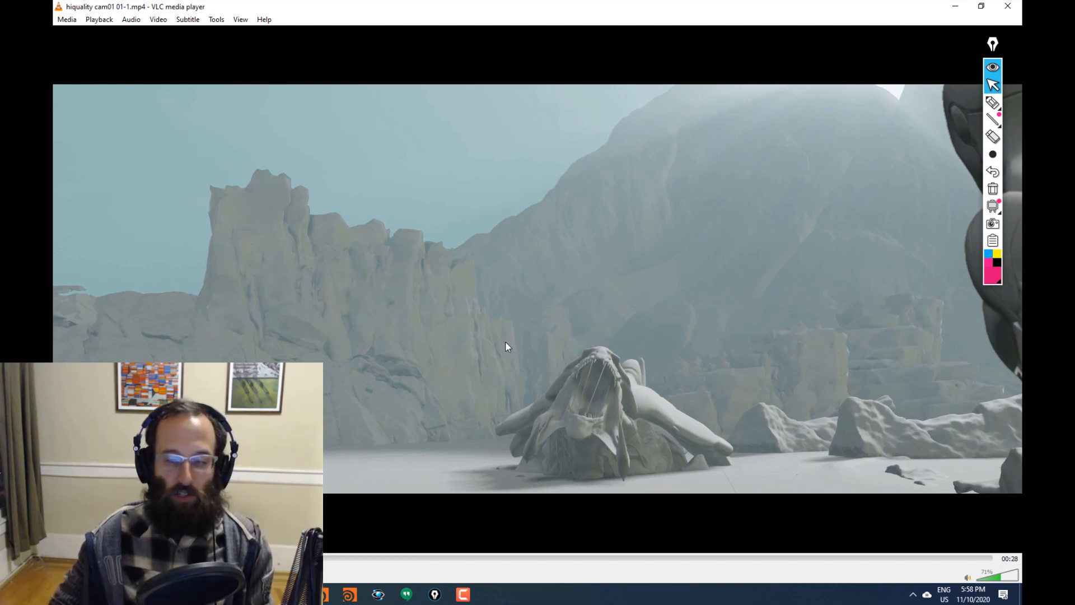
pyautogui.moveTo(137, 319)
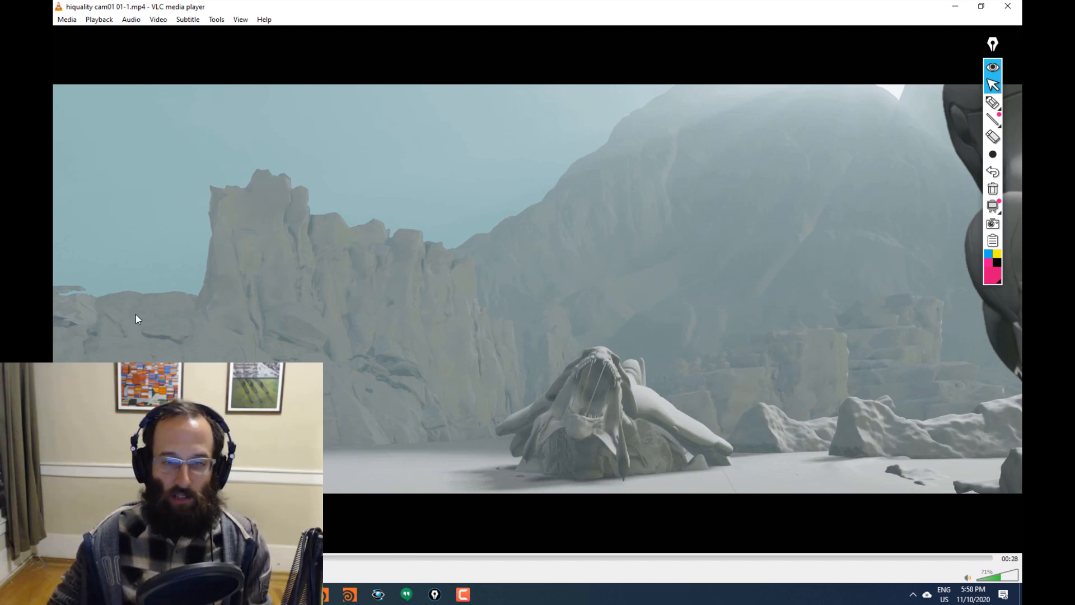
pyautogui.moveTo(803, 496)
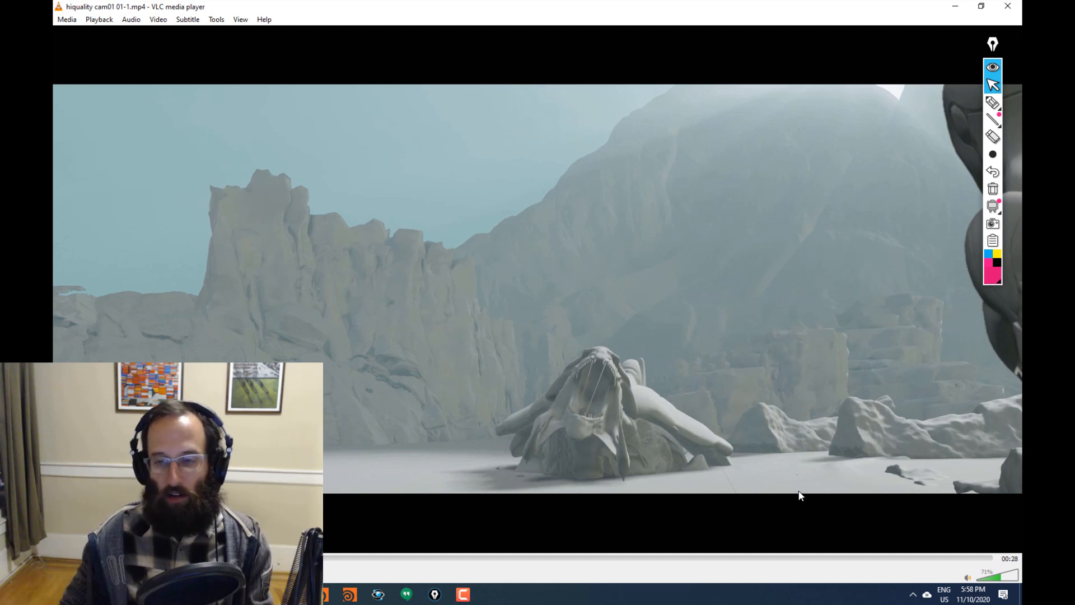
pyautogui.moveTo(480, 300)
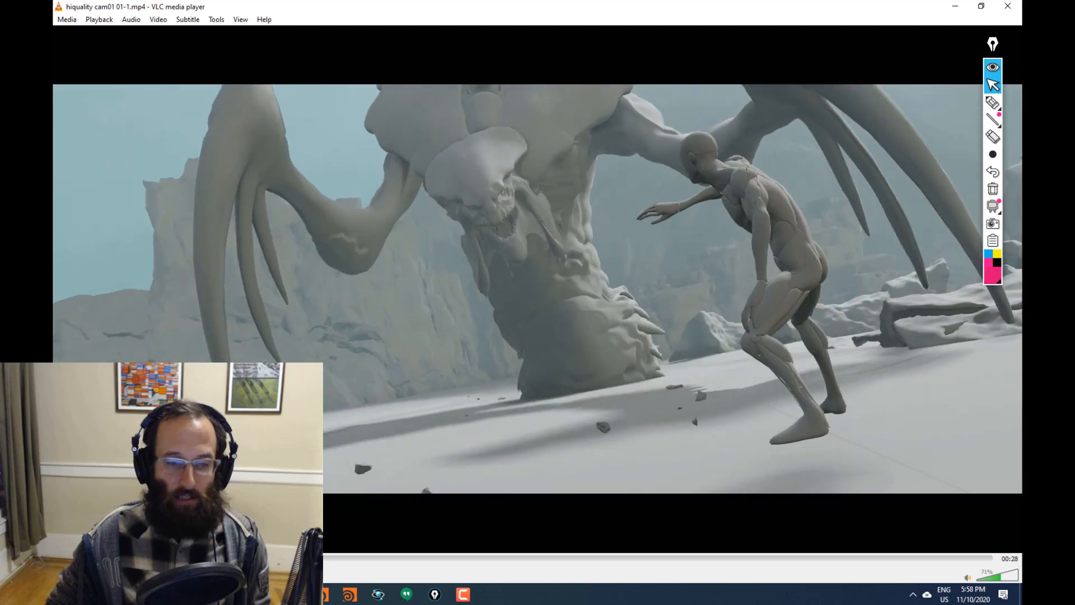
pyautogui.moveTo(240, 205)
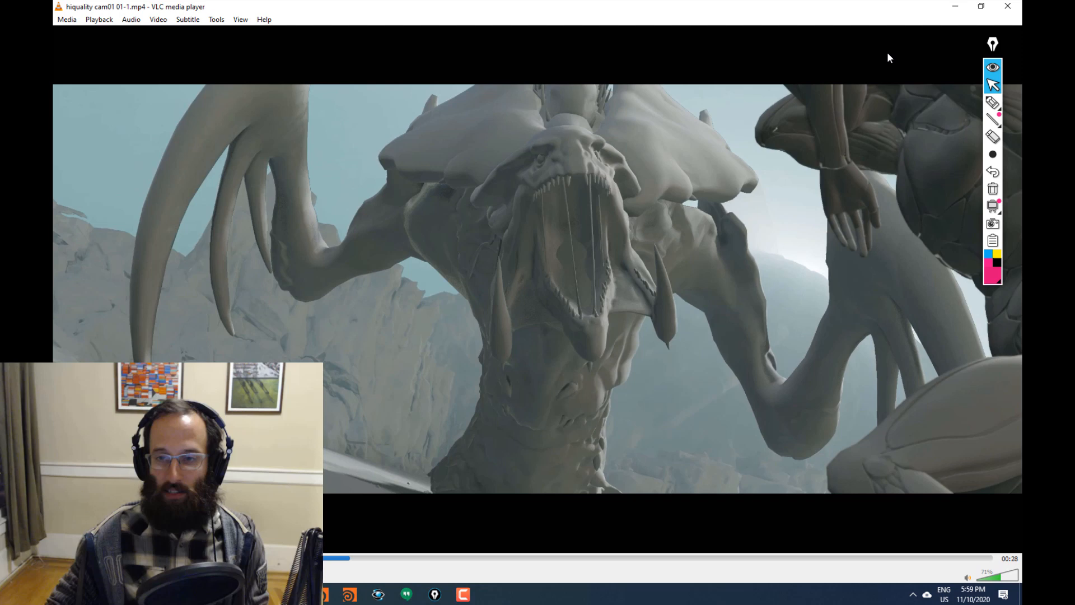
pyautogui.moveTo(918, 455)
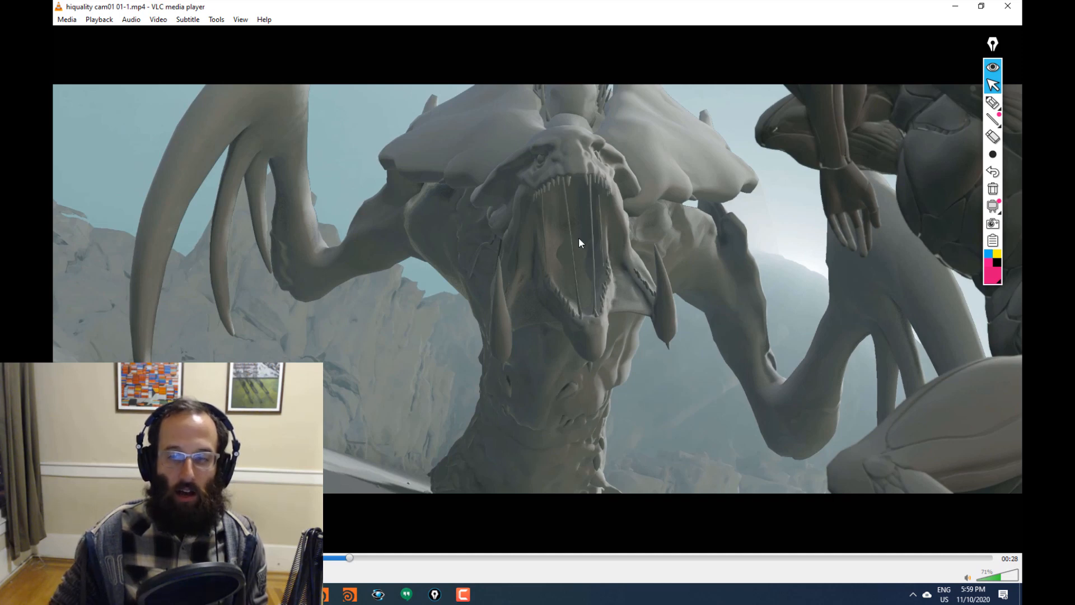
pyautogui.moveTo(501, 244)
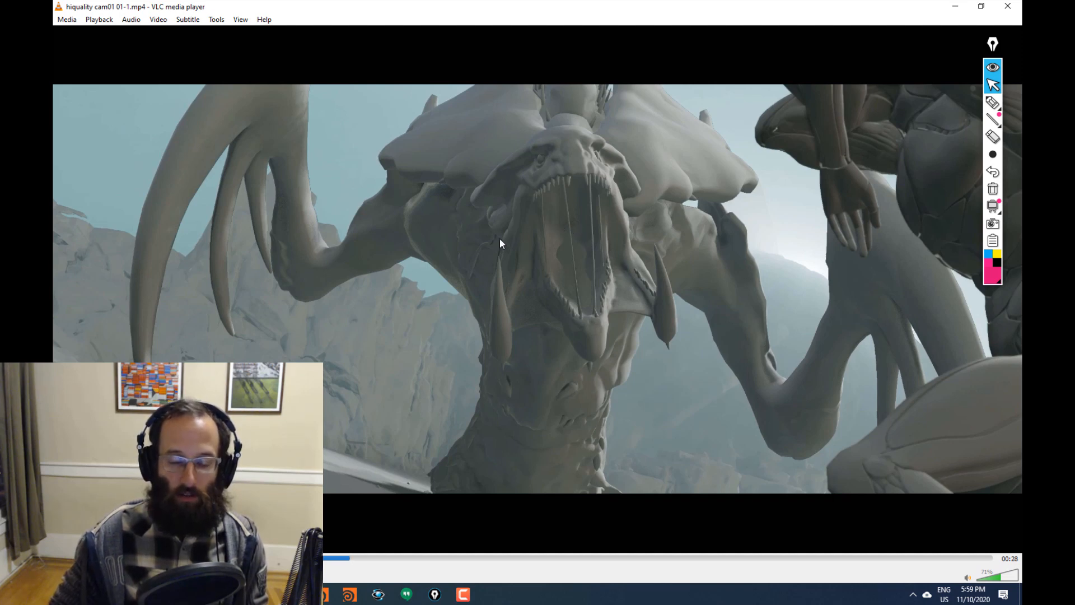
pyautogui.moveTo(336, 439)
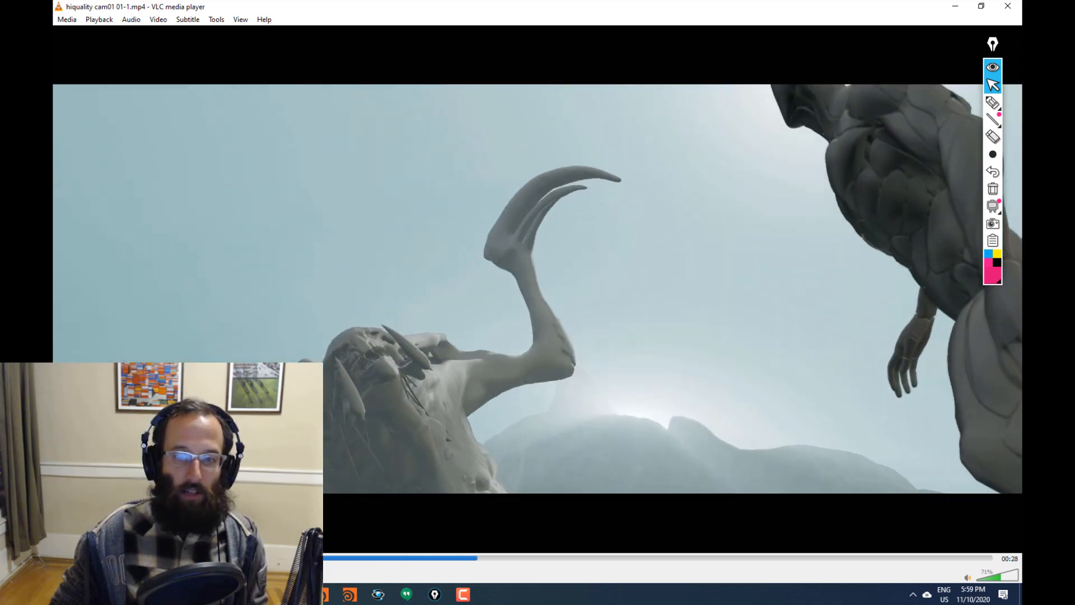
# Pause on the humanoid lunging toward the monster's raised claw against the bright sky
pyautogui.click(485, 558)
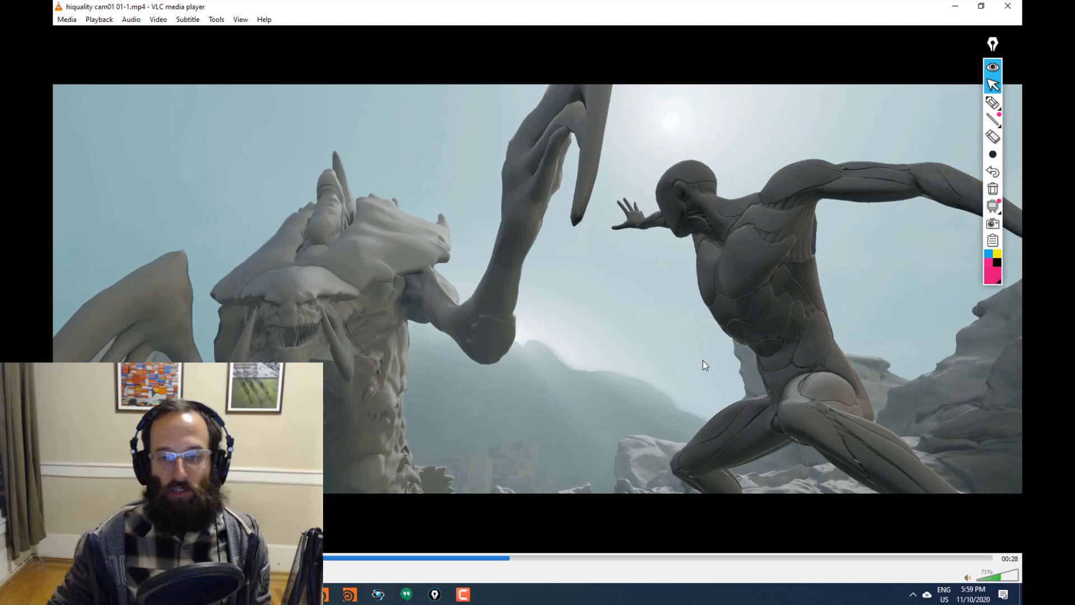
pyautogui.moveTo(651, 353)
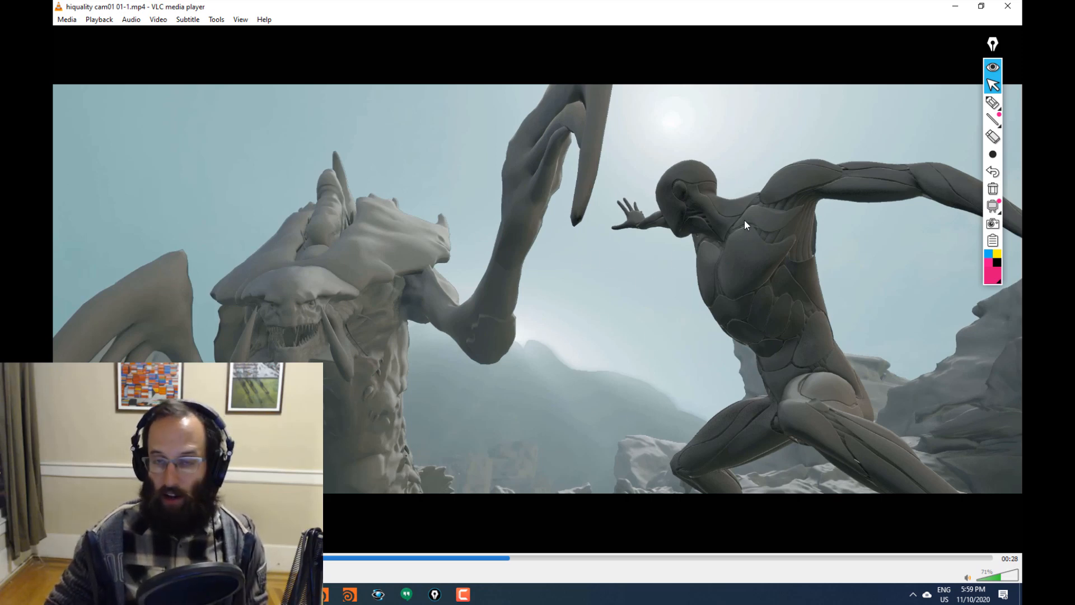
pyautogui.moveTo(708, 77)
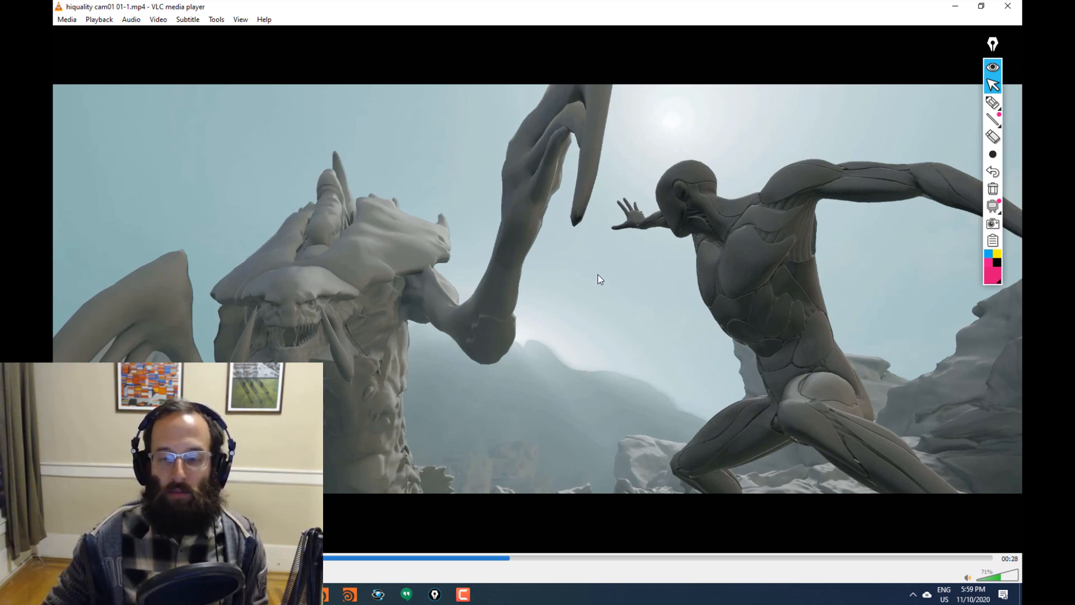
pyautogui.moveTo(635, 228)
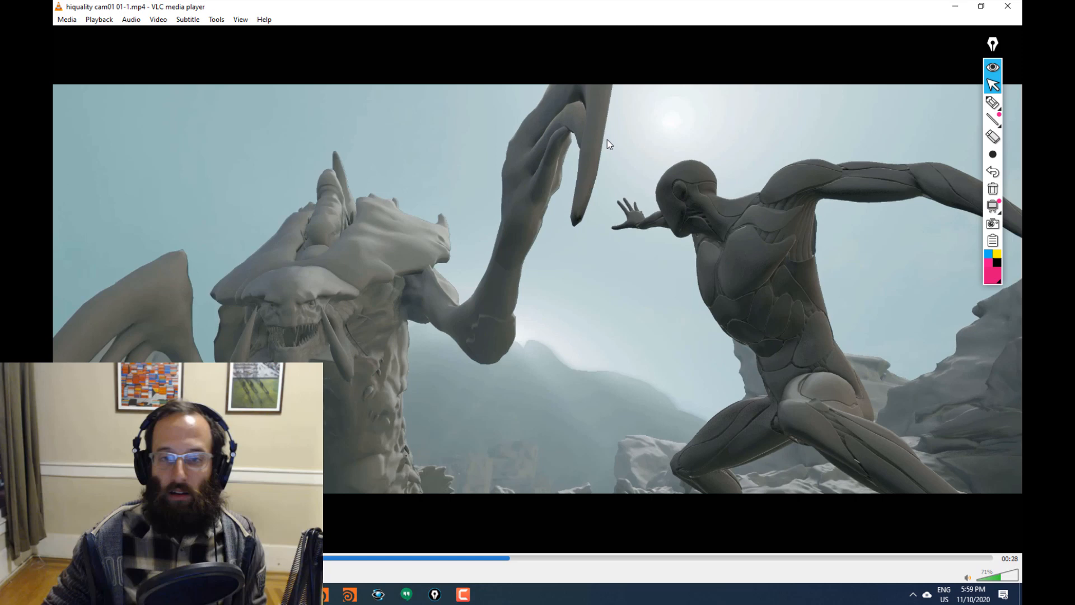
pyautogui.moveTo(605, 125)
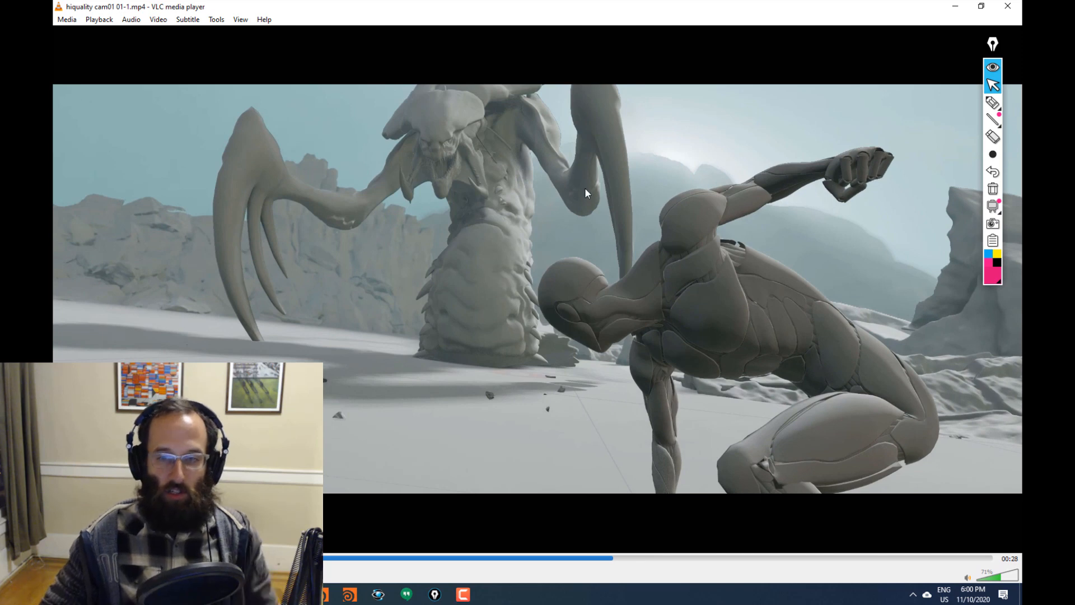
pyautogui.moveTo(369, 354)
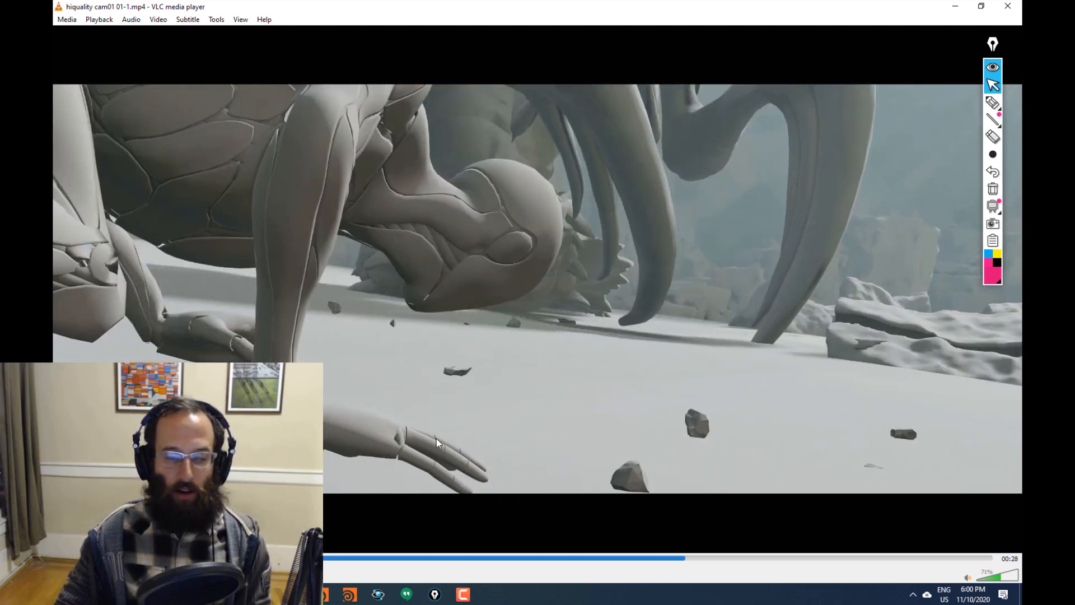
pyautogui.moveTo(566, 278)
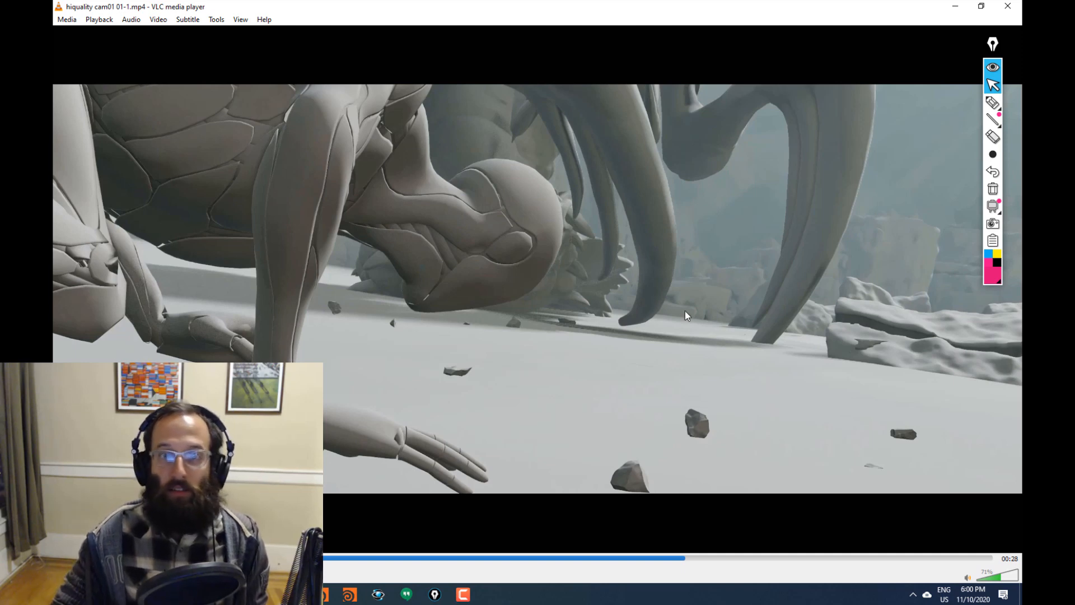
pyautogui.moveTo(480, 400)
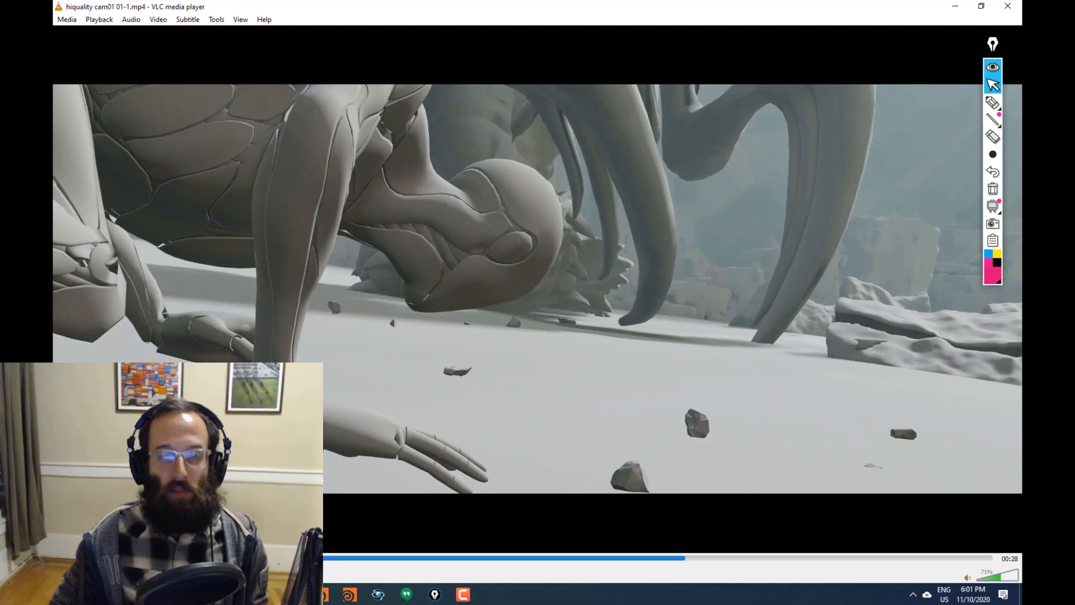
pyautogui.moveTo(514, 480)
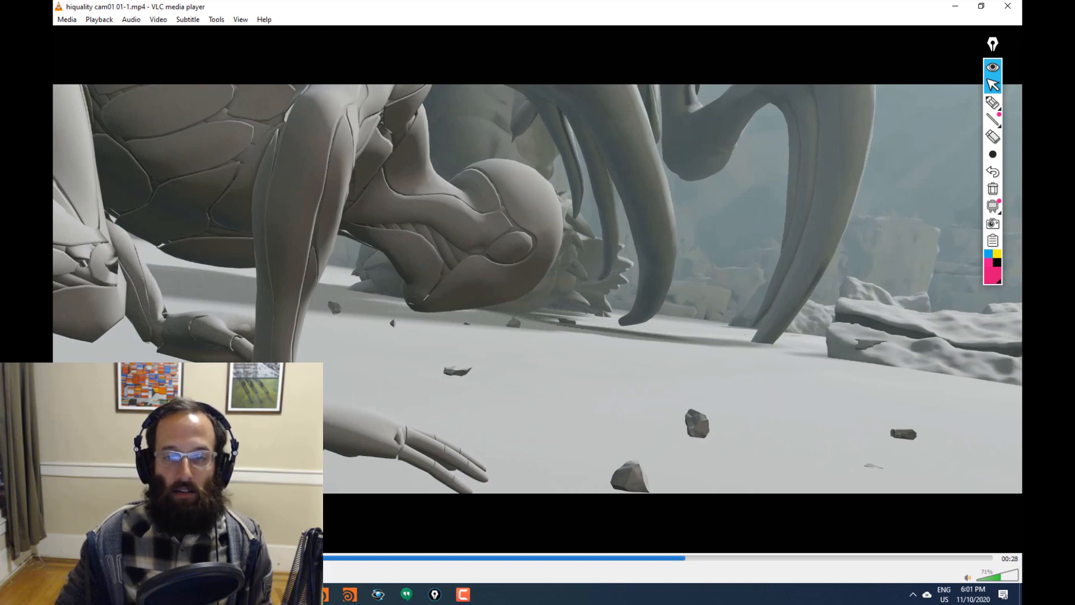
pyautogui.moveTo(497, 403)
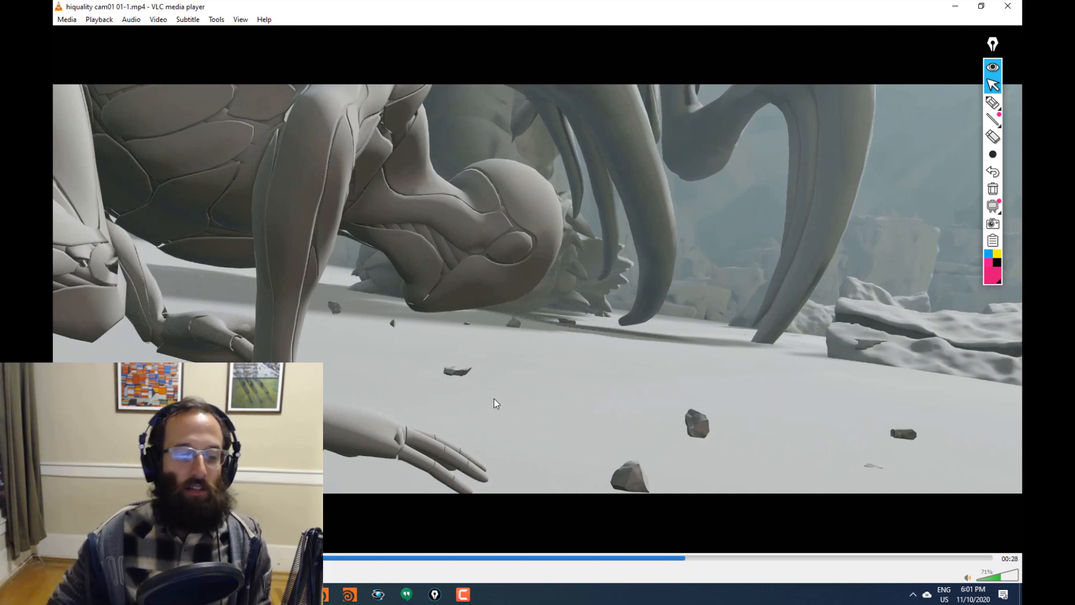
# Advance near the end to the humanoid, seen from behind, facing the roaring monster
pyautogui.click(717, 557)
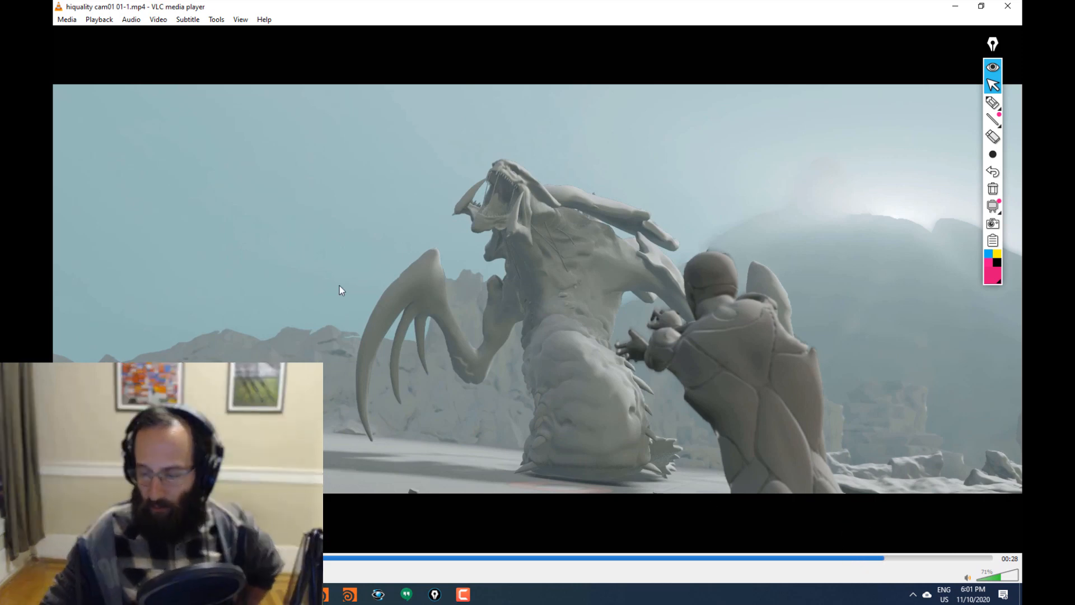
pyautogui.moveTo(516, 405)
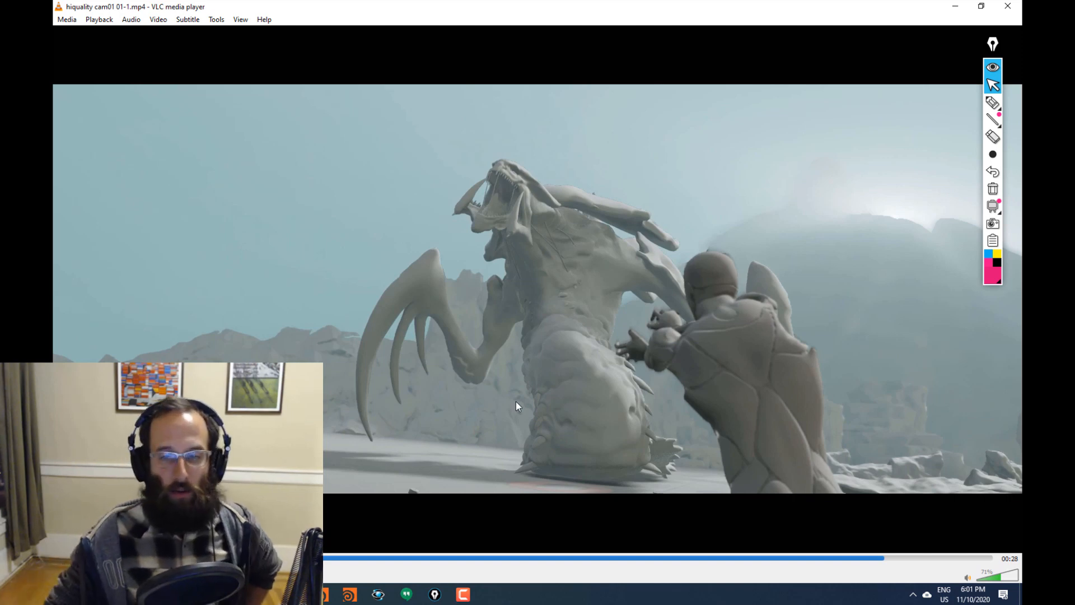
pyautogui.moveTo(562, 287)
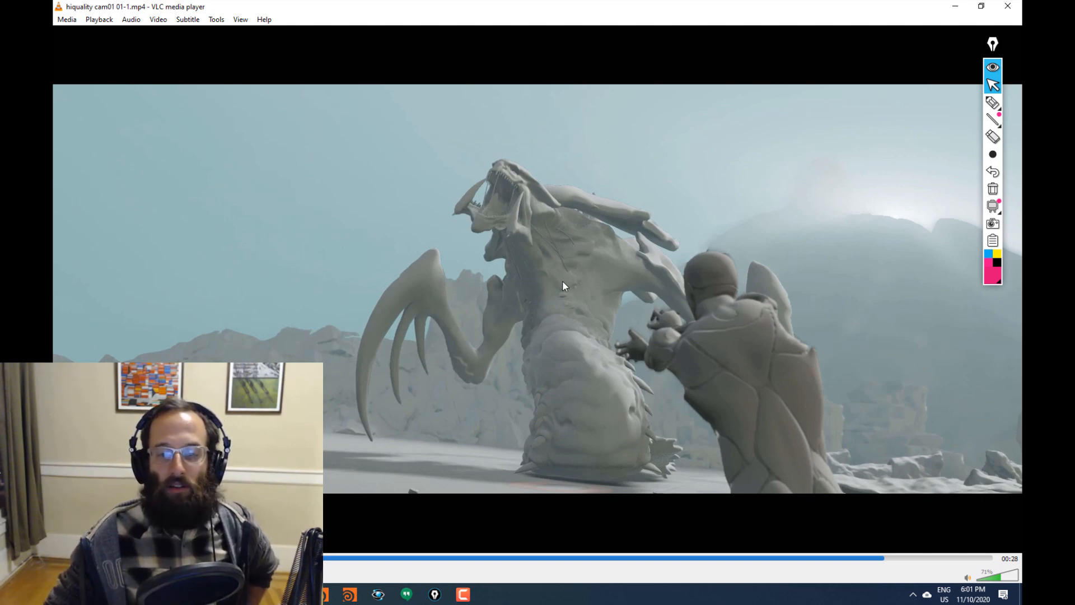
pyautogui.moveTo(674, 368)
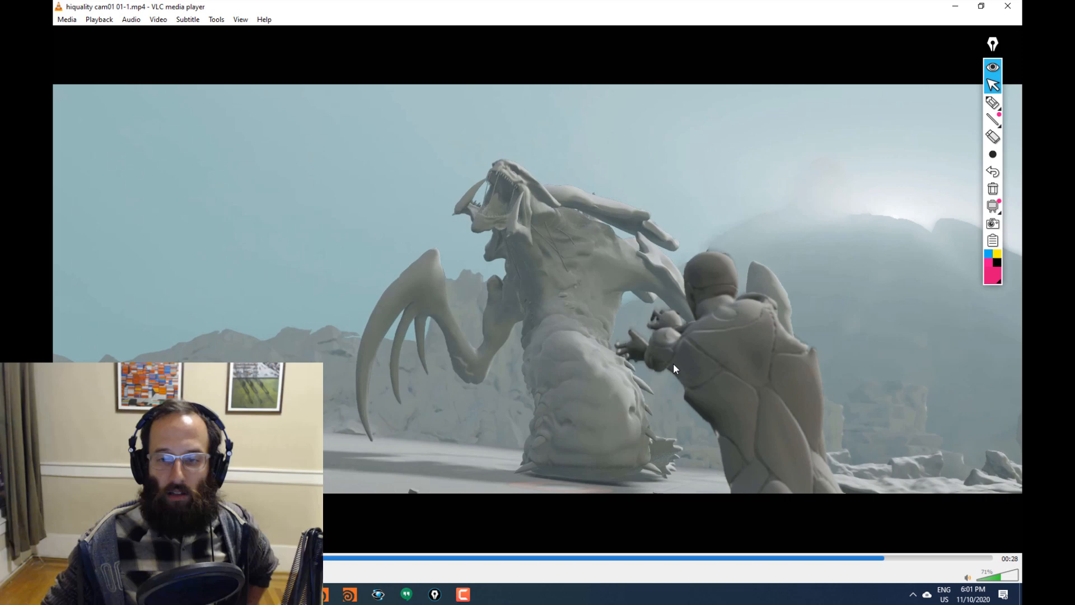
pyautogui.moveTo(524, 406)
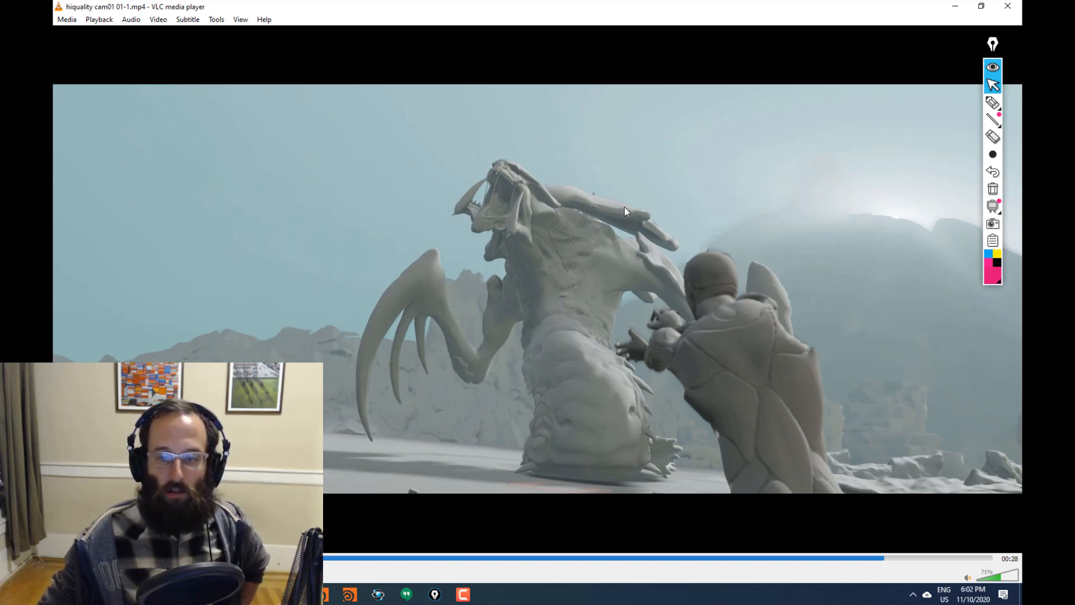
pyautogui.moveTo(400, 366)
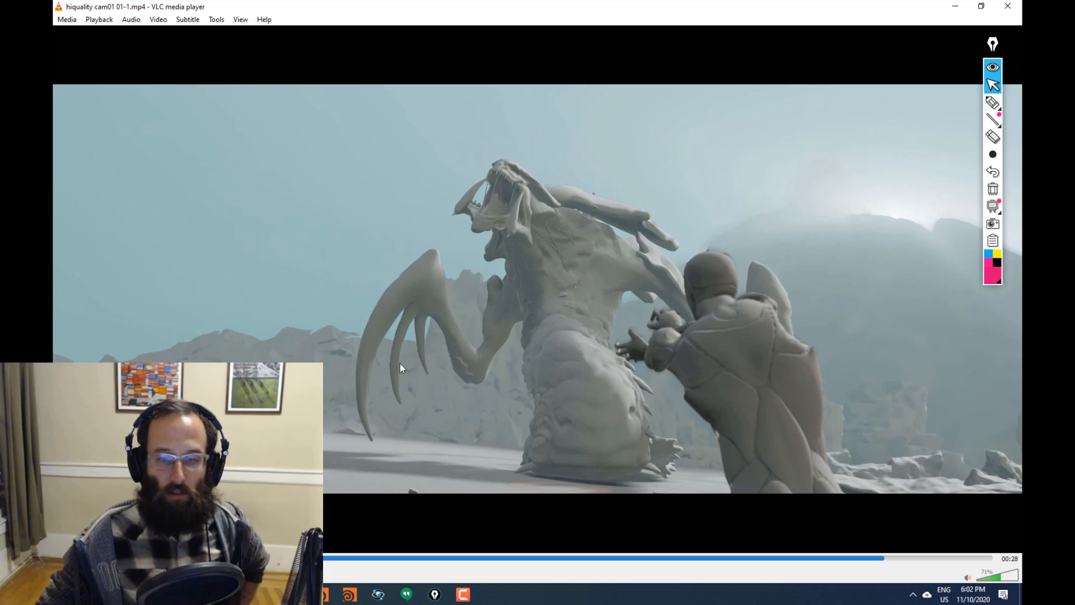
pyautogui.moveTo(471, 346)
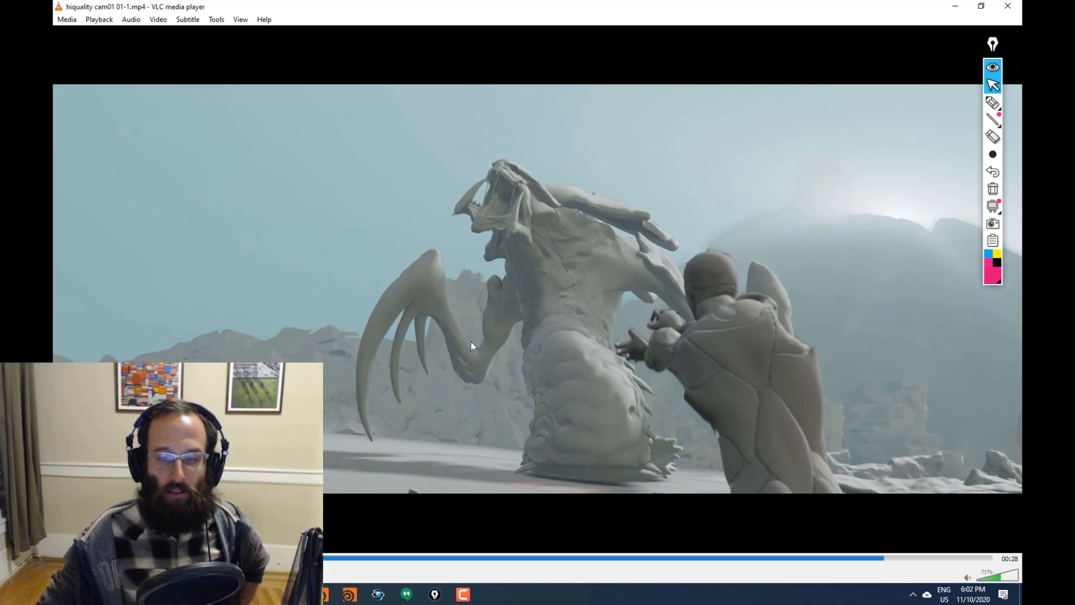
pyautogui.moveTo(513, 308)
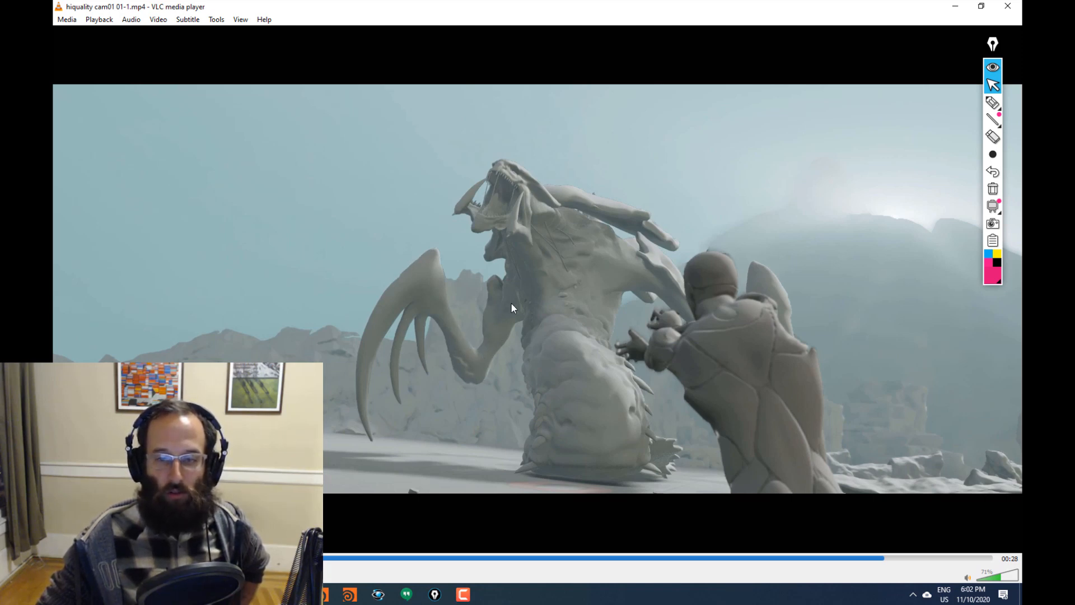
pyautogui.moveTo(612, 370)
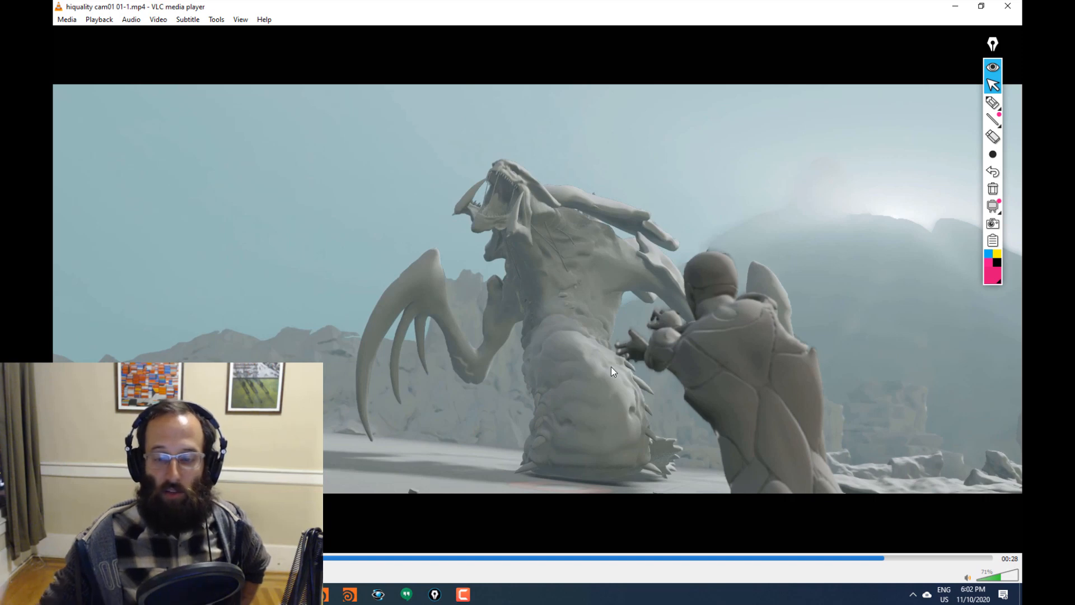
pyautogui.moveTo(516, 287)
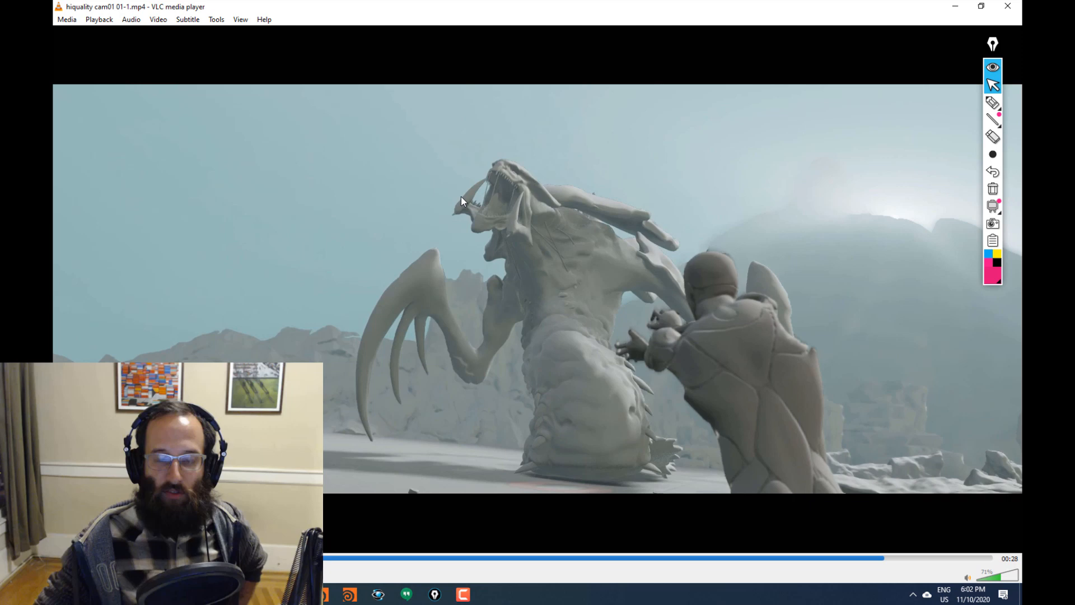
pyautogui.moveTo(379, 413)
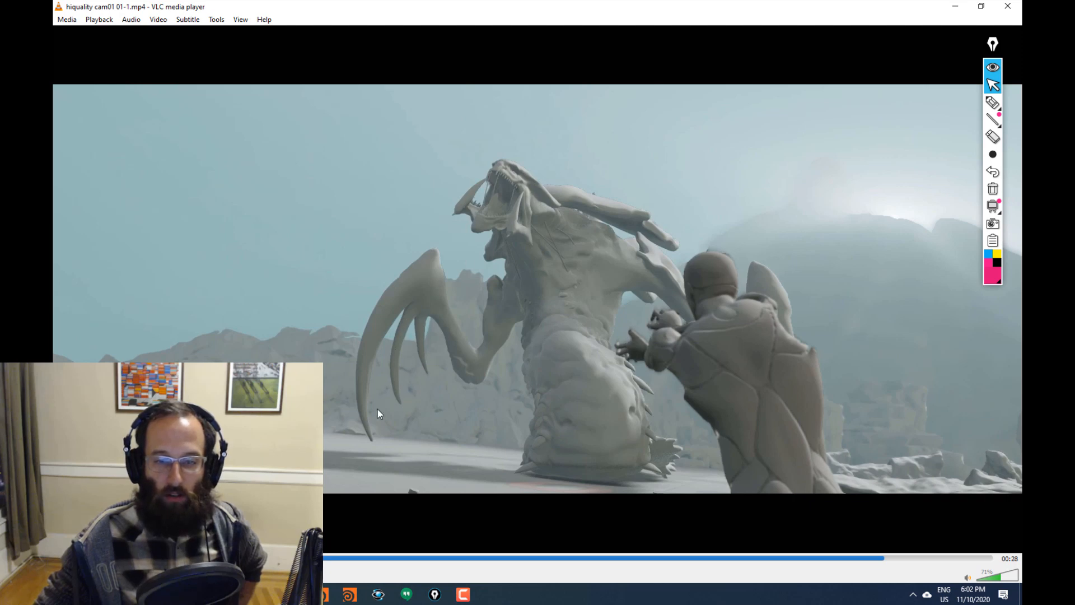
pyautogui.moveTo(643, 217)
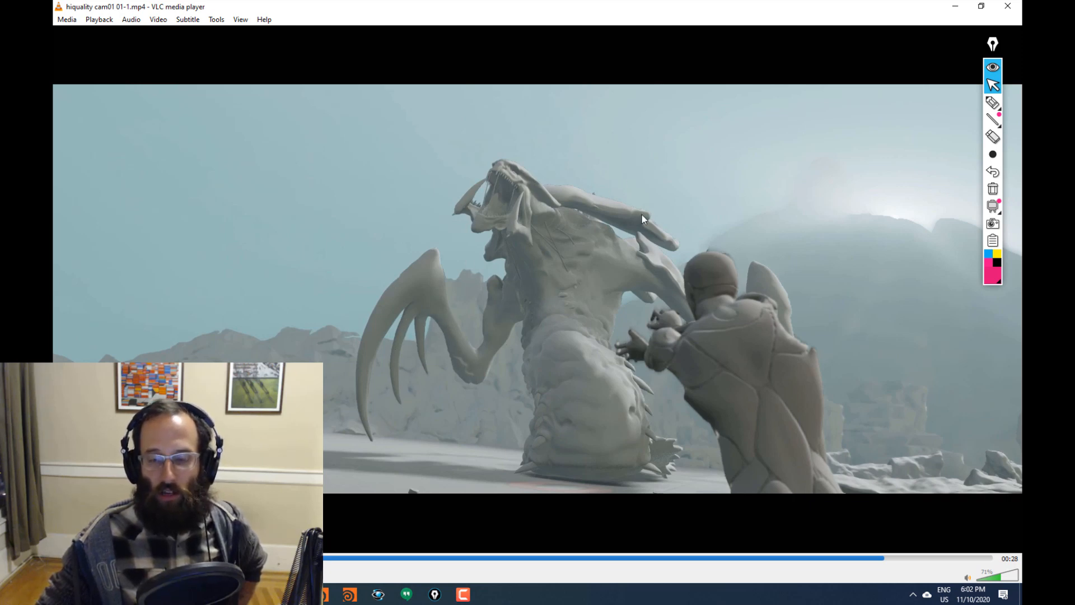
pyautogui.moveTo(541, 220)
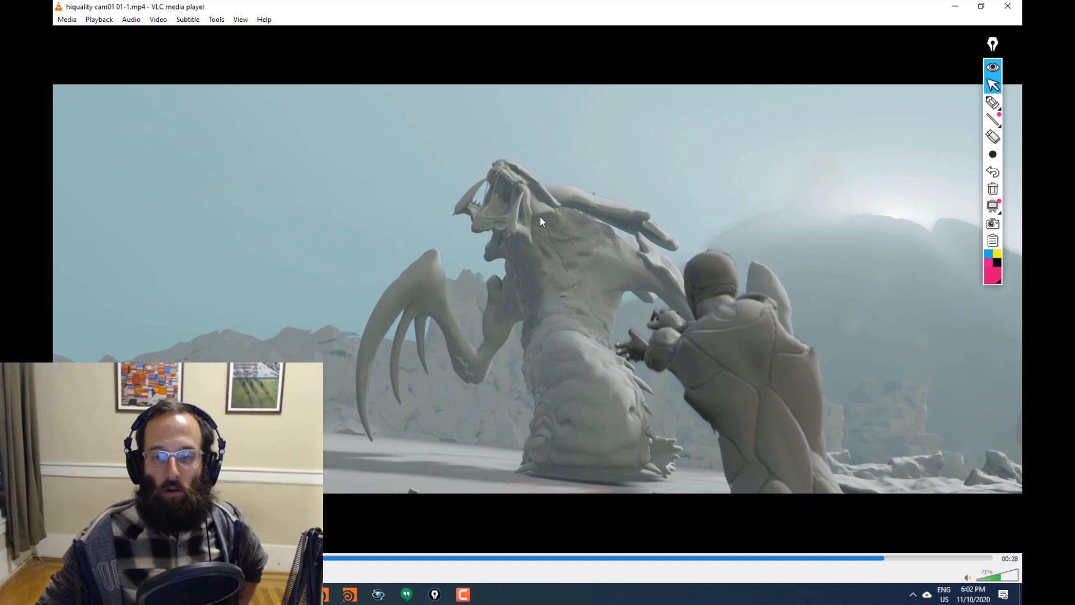
pyautogui.moveTo(587, 168)
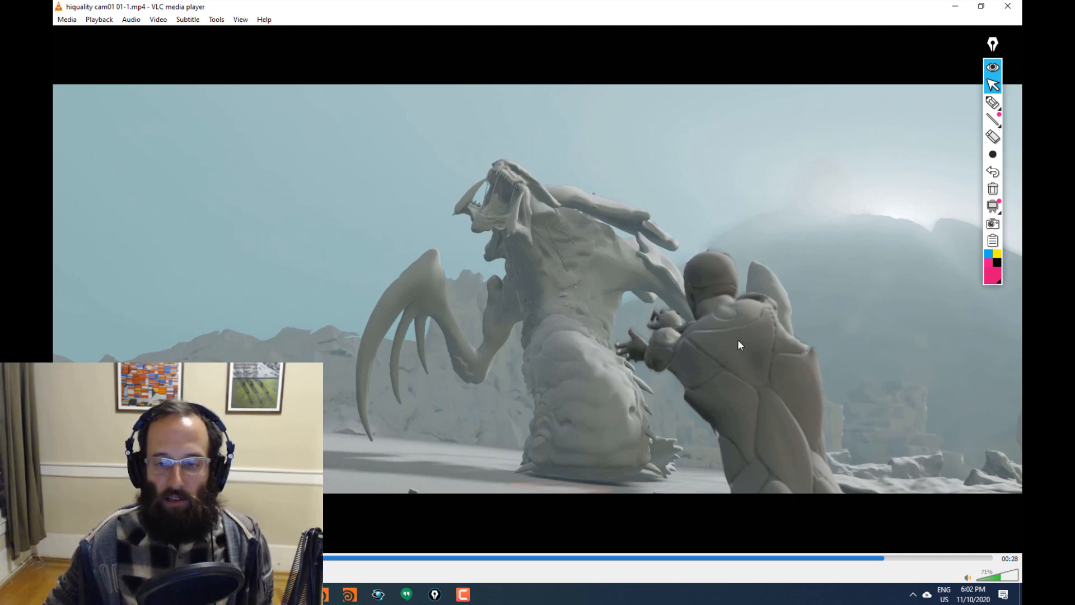
pyautogui.moveTo(611, 340)
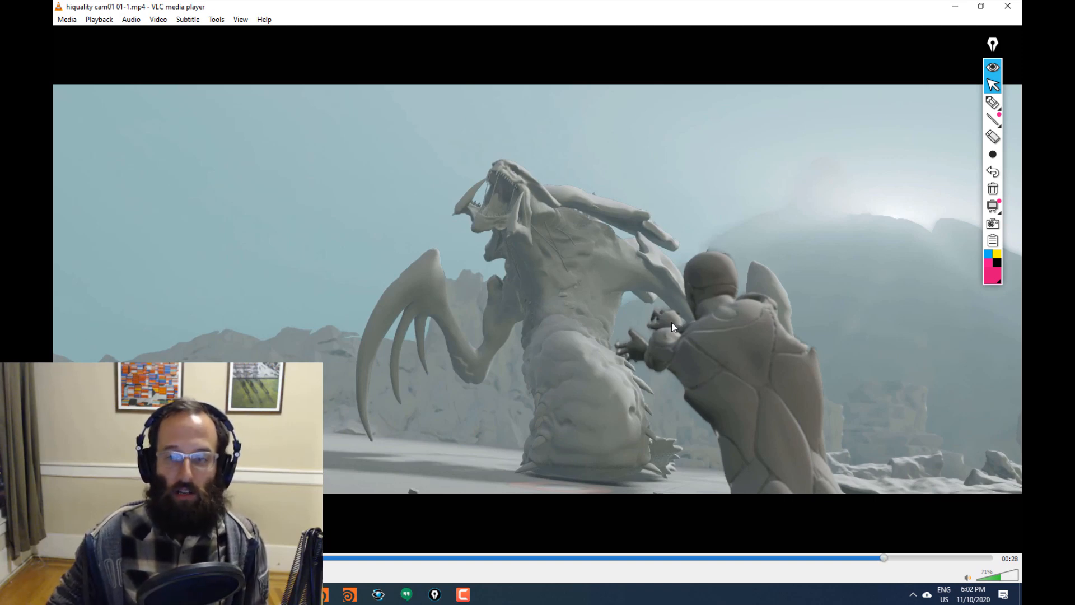
pyautogui.moveTo(504, 216)
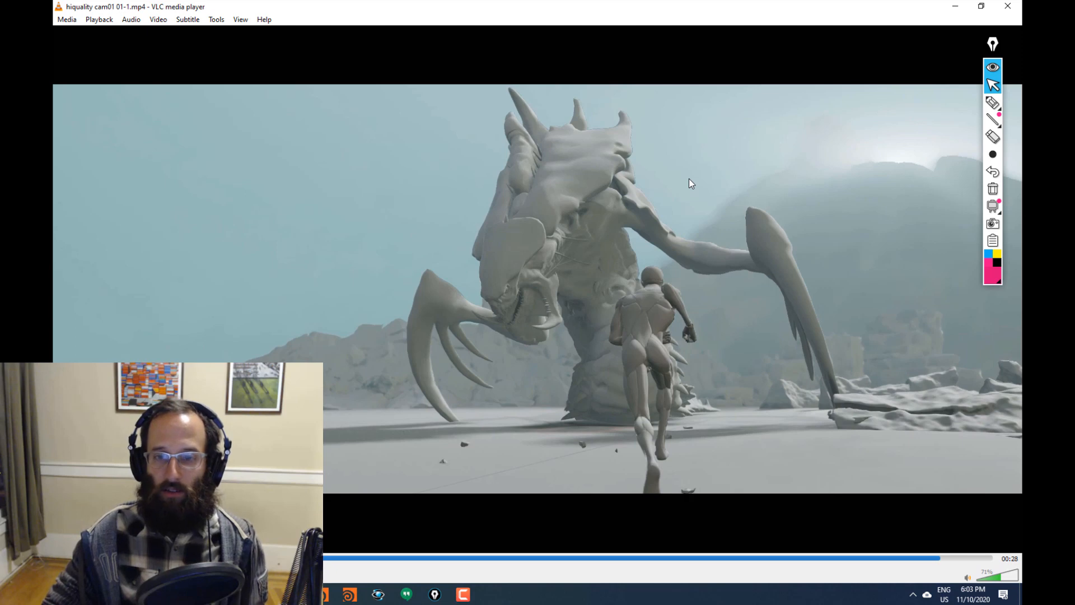
pyautogui.moveTo(633, 325)
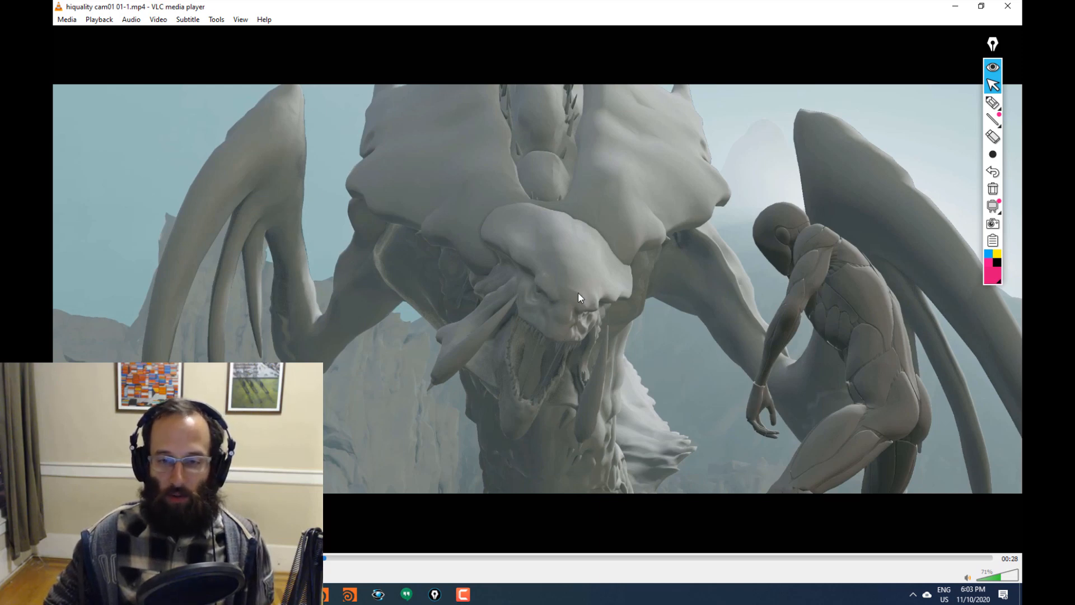
pyautogui.moveTo(548, 343)
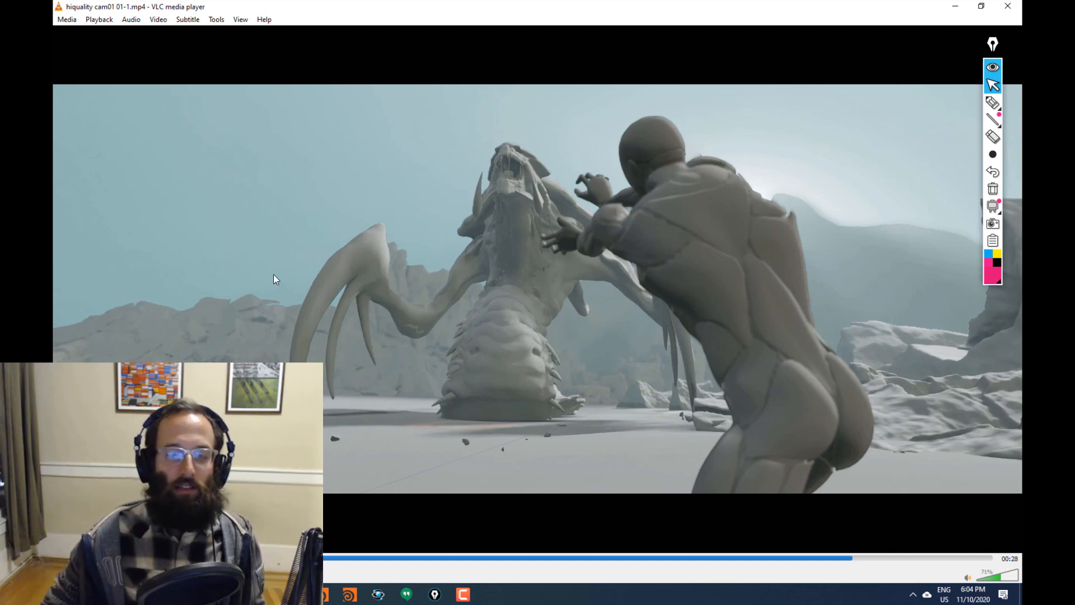
pyautogui.moveTo(406, 424)
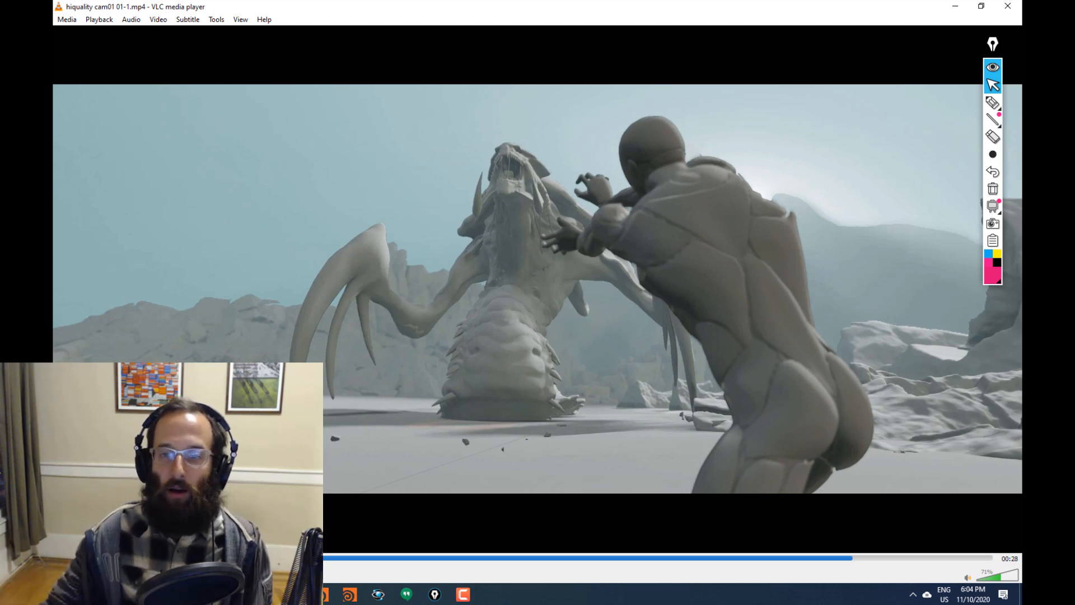
pyautogui.moveTo(548, 250)
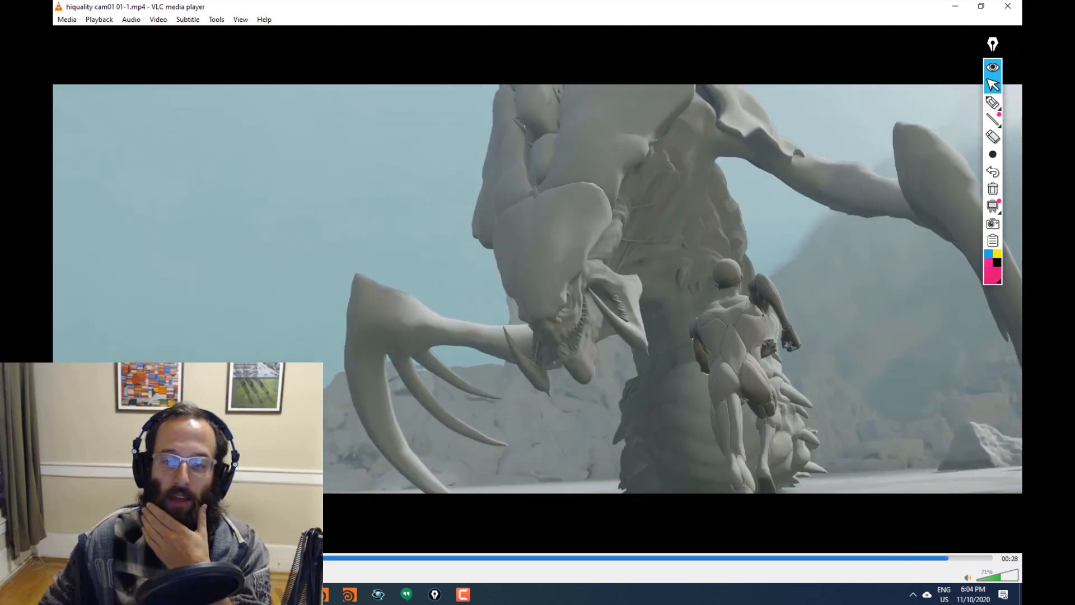
pyautogui.moveTo(689, 559)
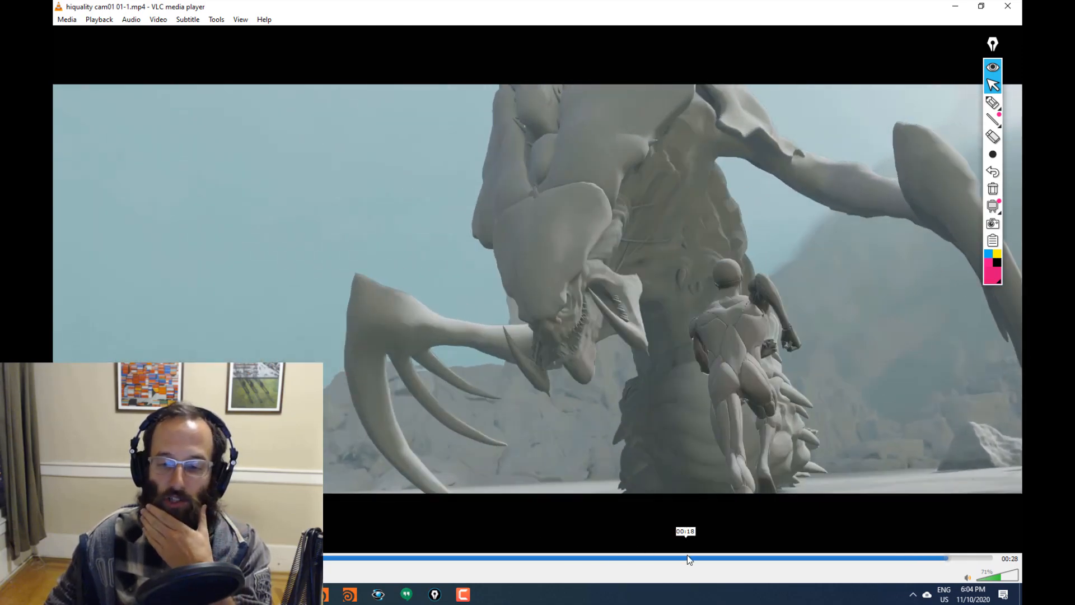
# Jump to the humanoid lunging at the roaring monster, just past four-fifths through
pyautogui.moveTo(685, 558); pyautogui.dragTo(863, 561)
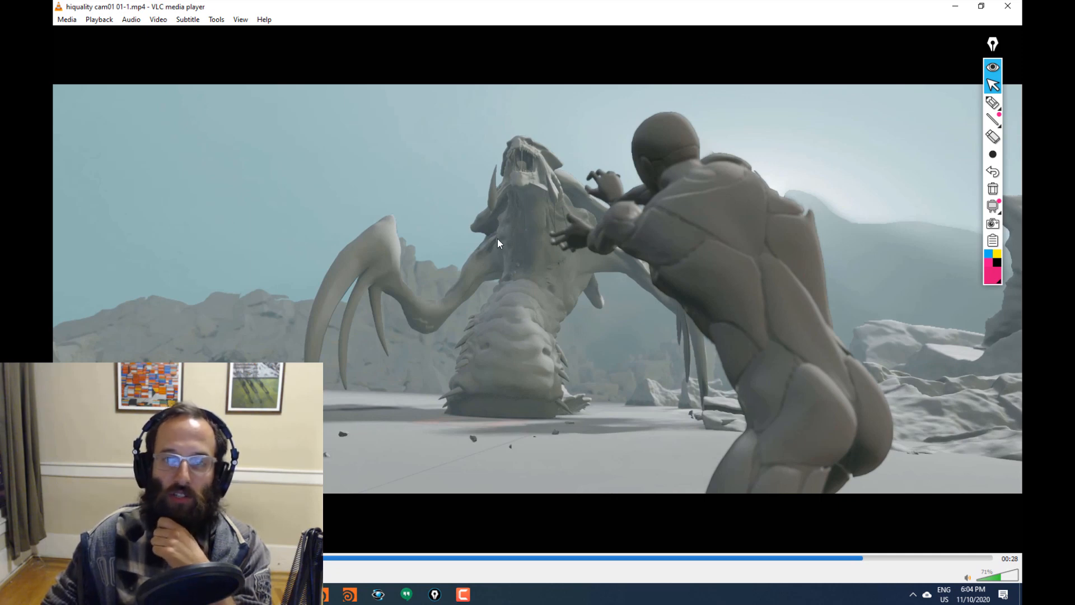
pyautogui.moveTo(494, 263)
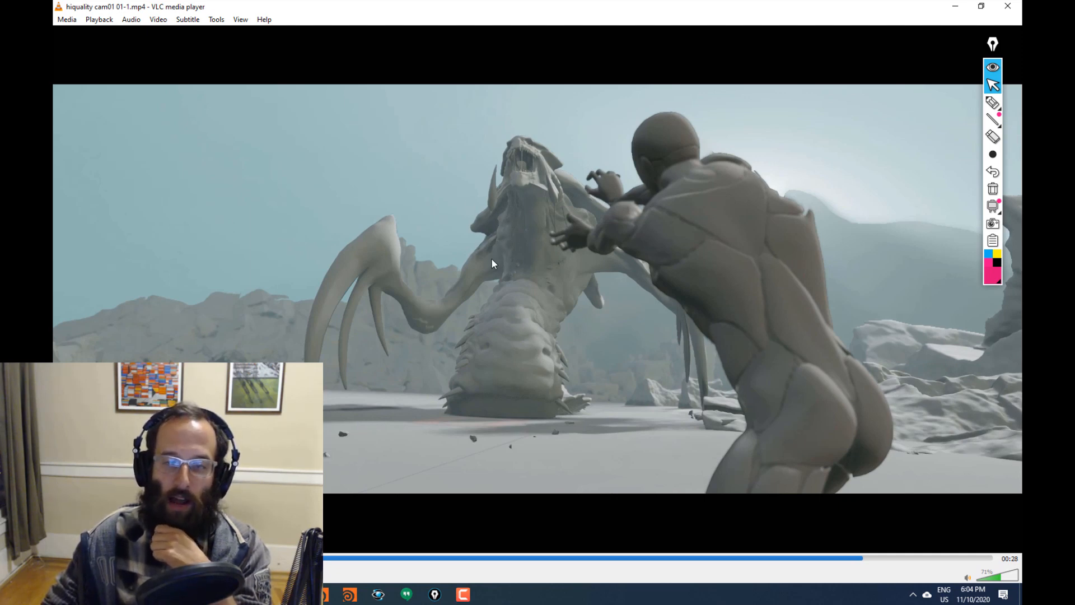
pyautogui.moveTo(576, 198)
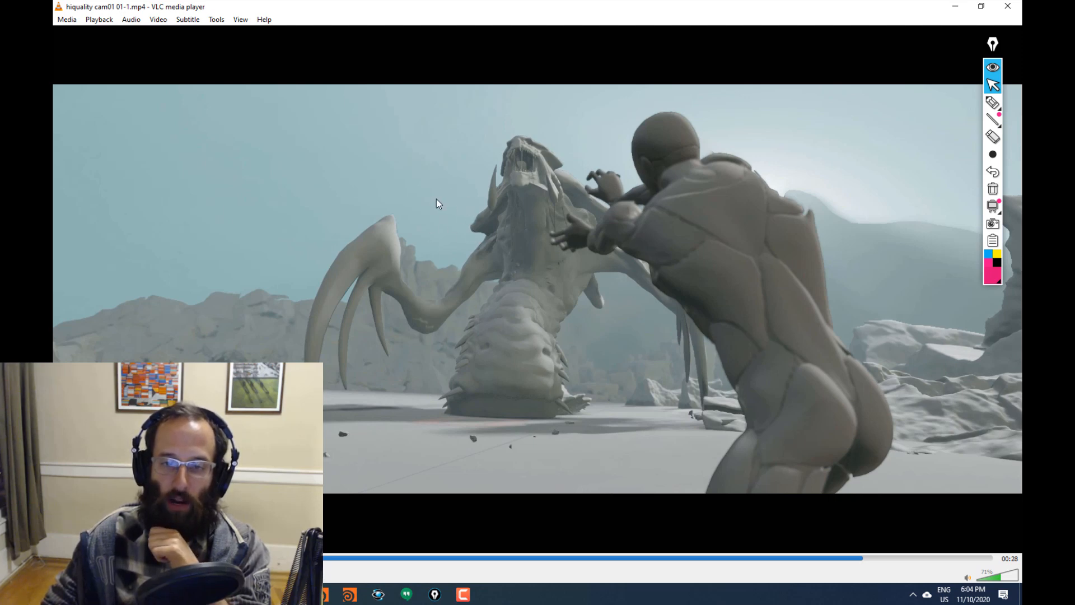
pyautogui.moveTo(625, 559)
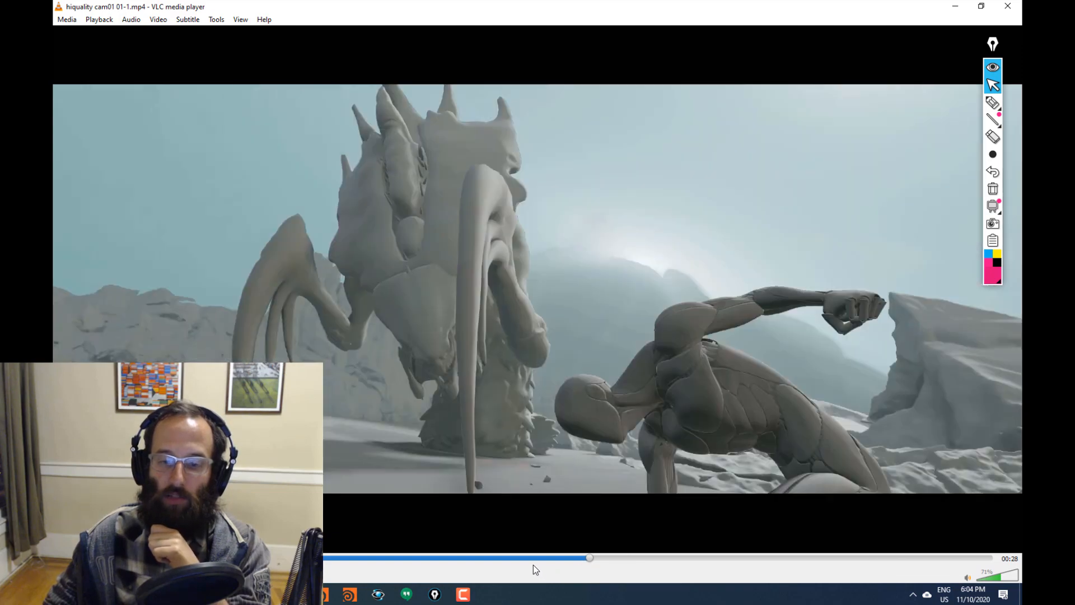
# Scrub between the sky shot and claw raise, ending on the humanoid hunched beside the monster
pyautogui.moveTo(589, 558); pyautogui.dragTo(500, 558)
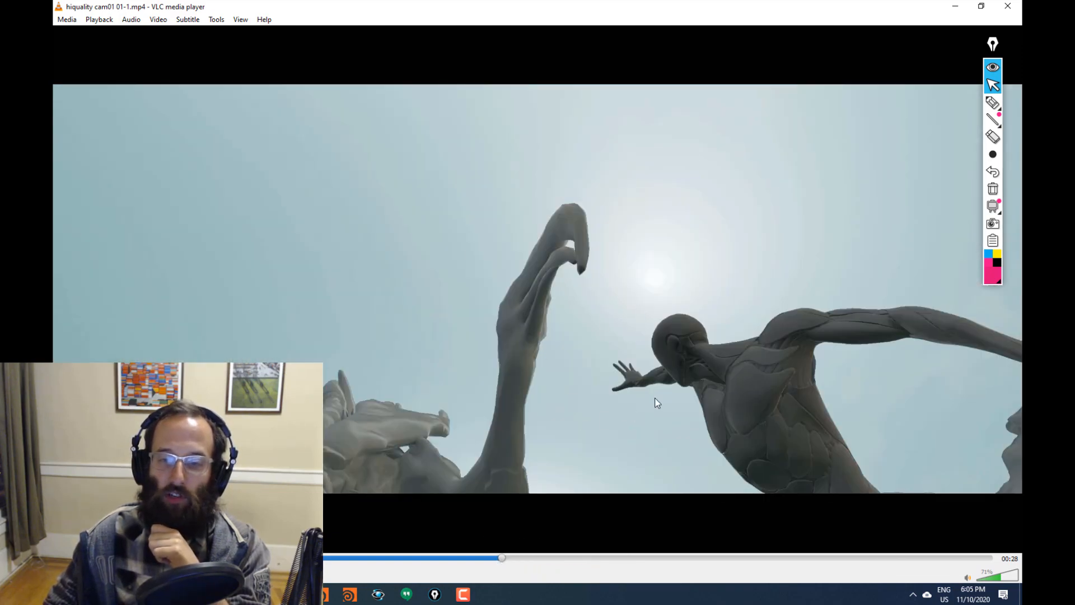
pyautogui.moveTo(538, 516)
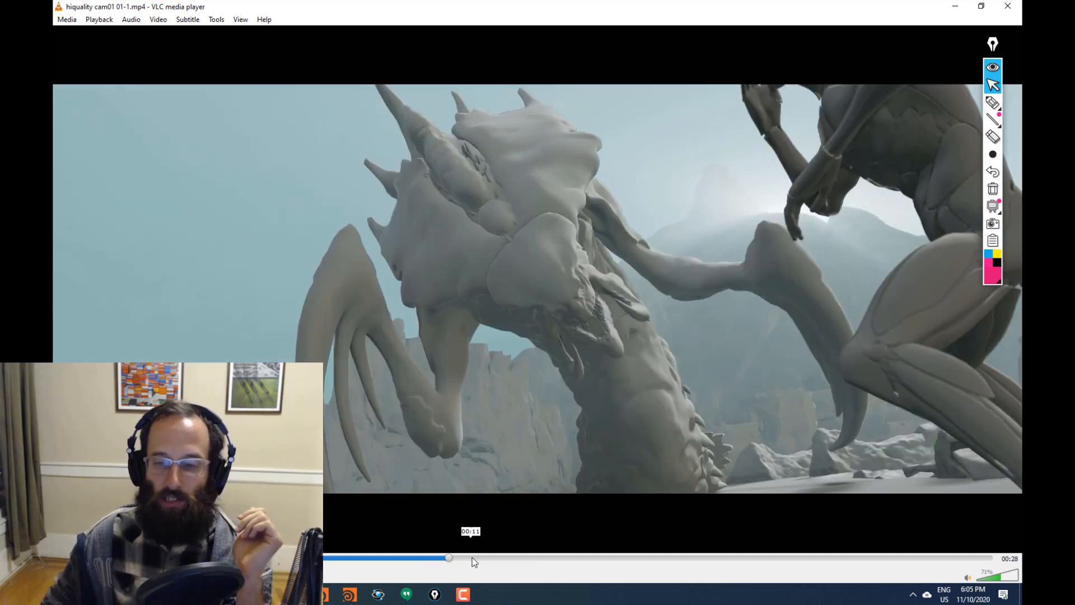
pyautogui.moveTo(449, 558); pyautogui.dragTo(494, 557)
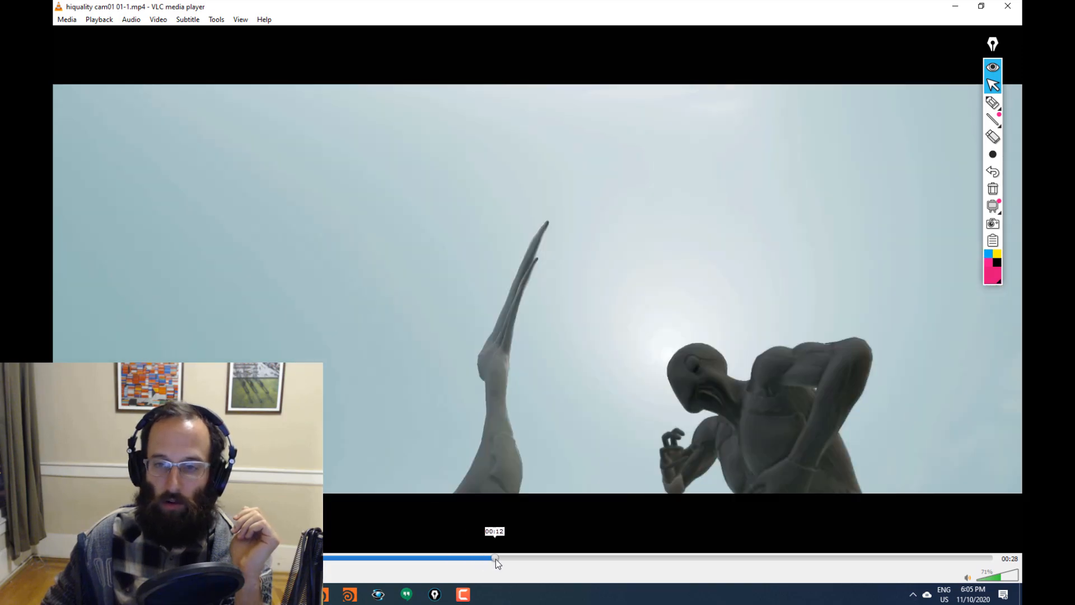
pyautogui.moveTo(494, 559); pyautogui.dragTo(463, 559)
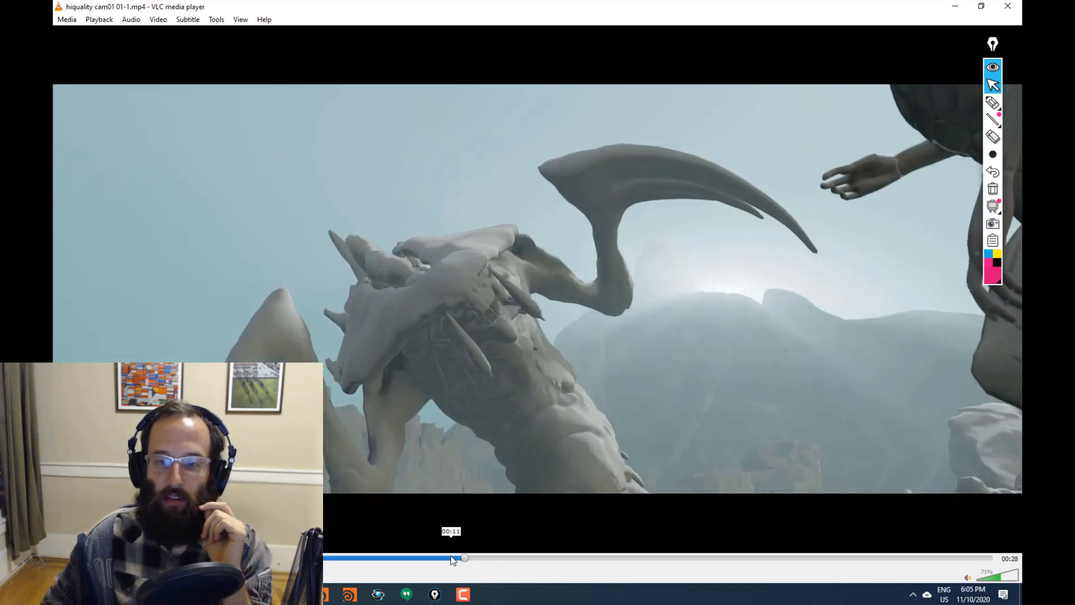
pyautogui.moveTo(465, 558); pyautogui.dragTo(413, 558)
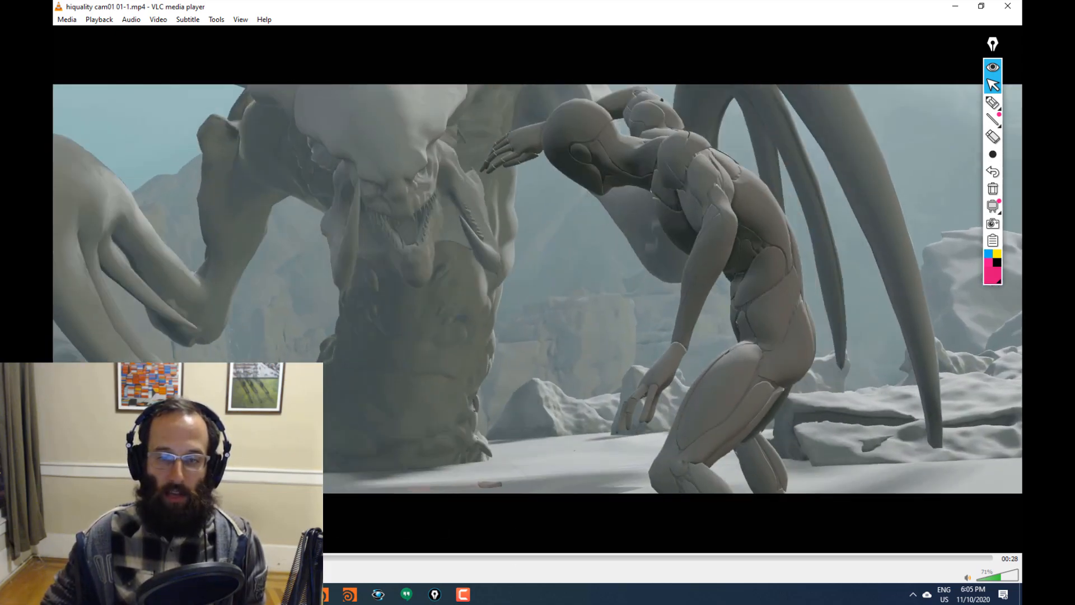
pyautogui.moveTo(485, 563)
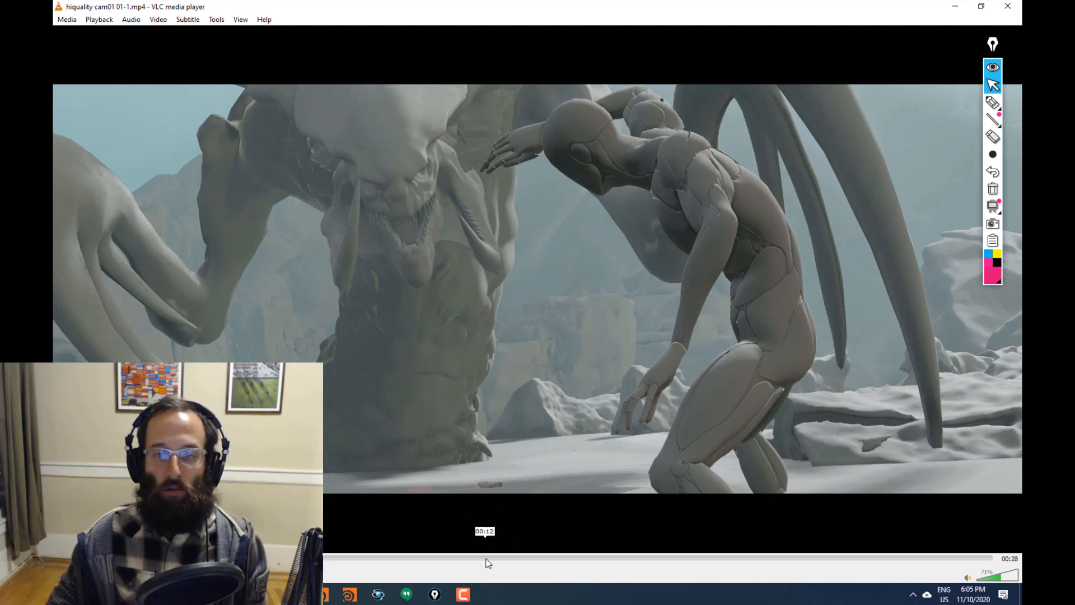